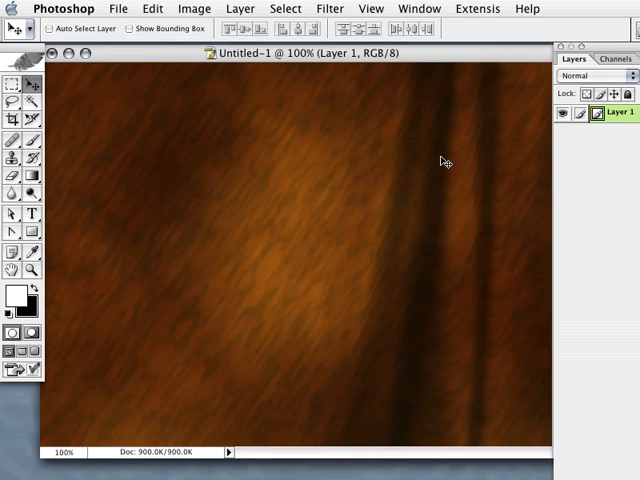
mouse_move(424, 140)
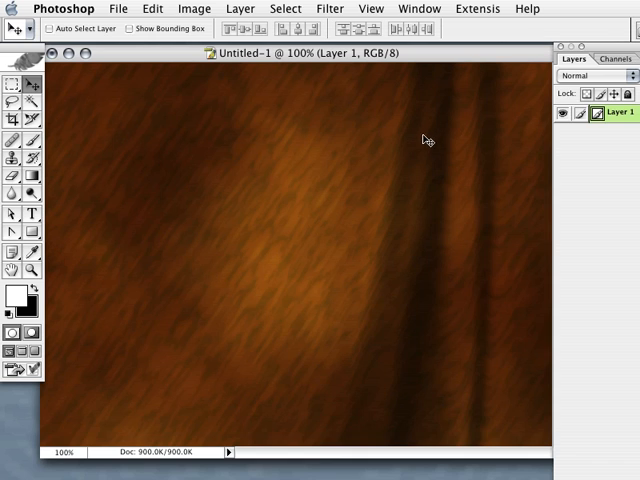
mouse_move(416, 160)
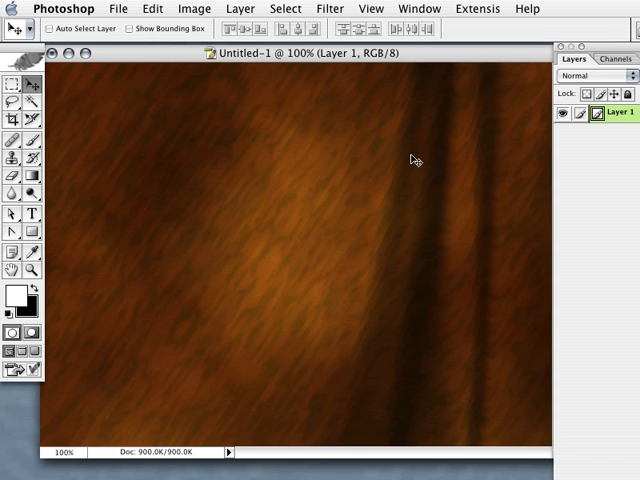
mouse_move(420, 168)
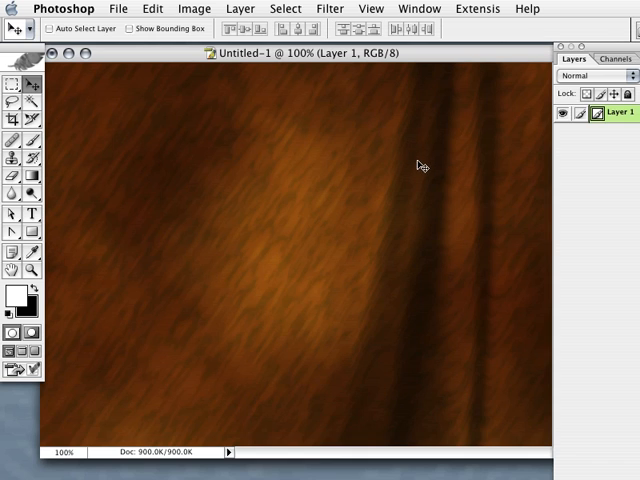
mouse_move(416, 164)
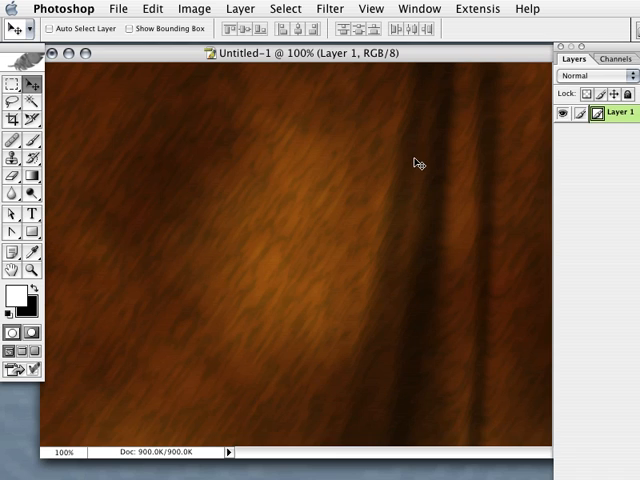
mouse_move(408, 168)
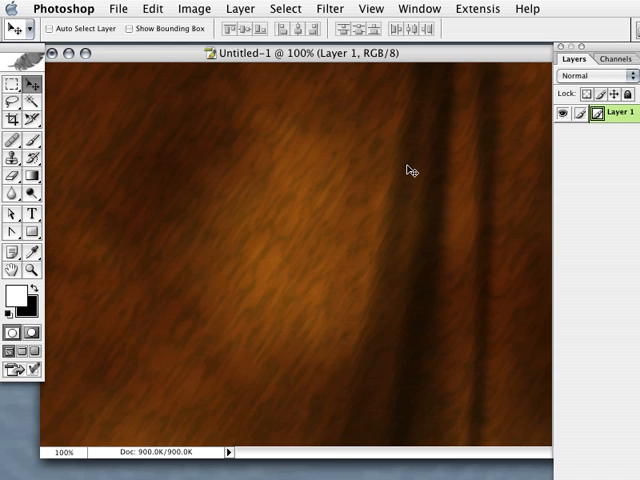
mouse_move(402, 180)
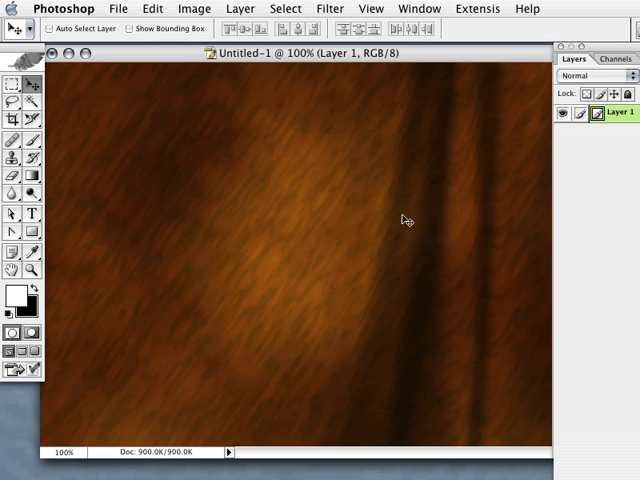
mouse_move(388, 222)
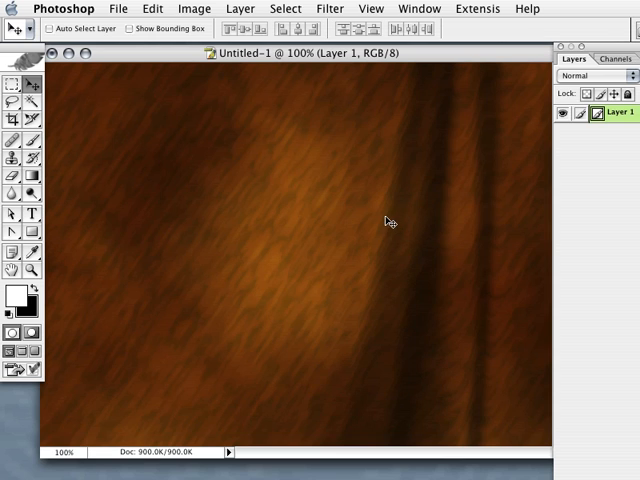
mouse_move(380, 216)
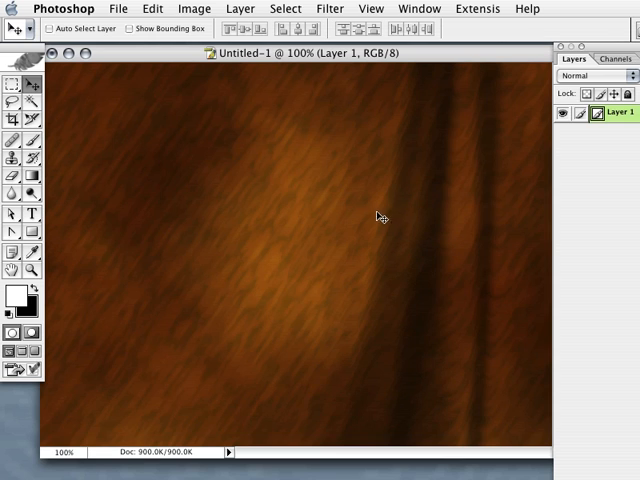
mouse_move(376, 212)
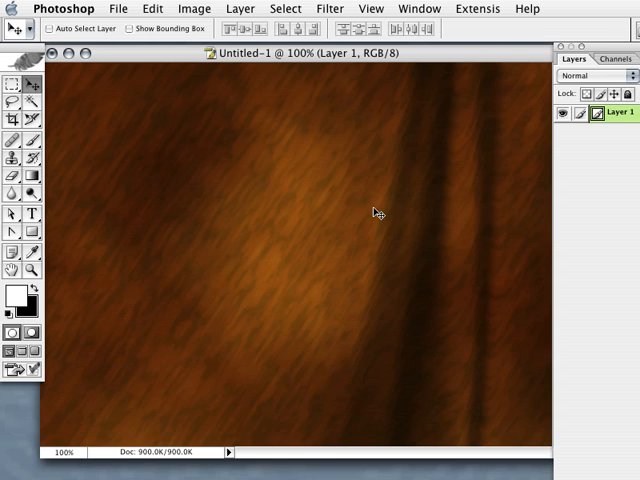
mouse_move(404, 204)
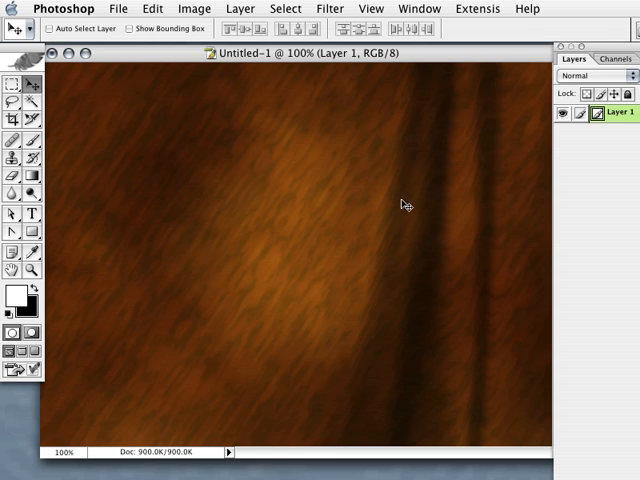
mouse_move(548, 140)
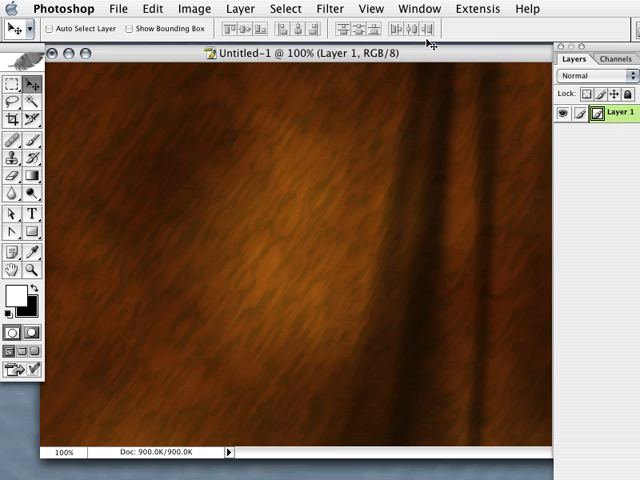
Launch the Backdrop Designer filter from the Filter menu's Digital Anarchy group
click(330, 8)
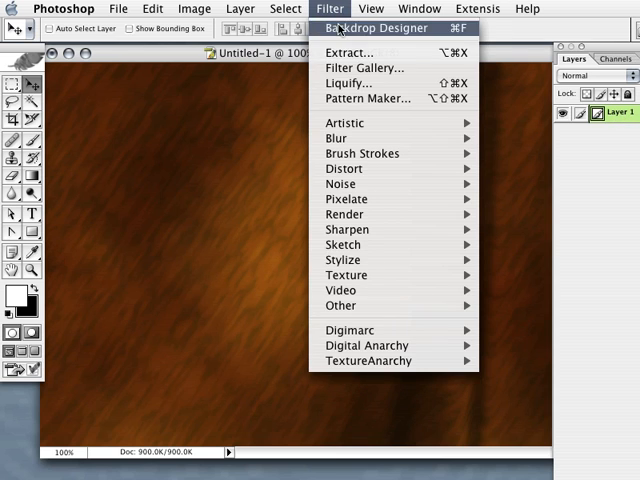
mouse_move(368, 344)
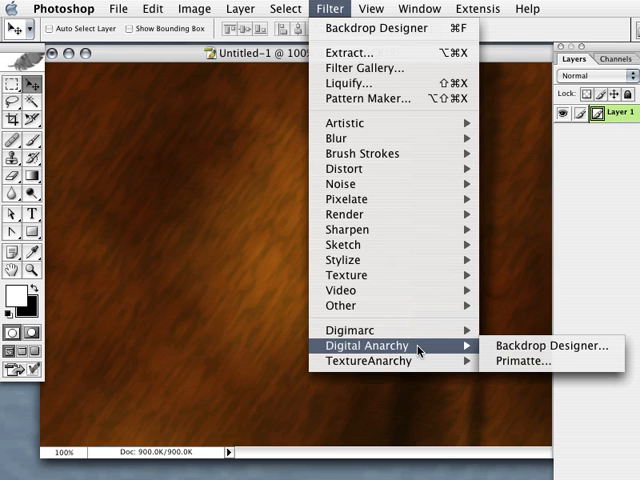
mouse_move(552, 344)
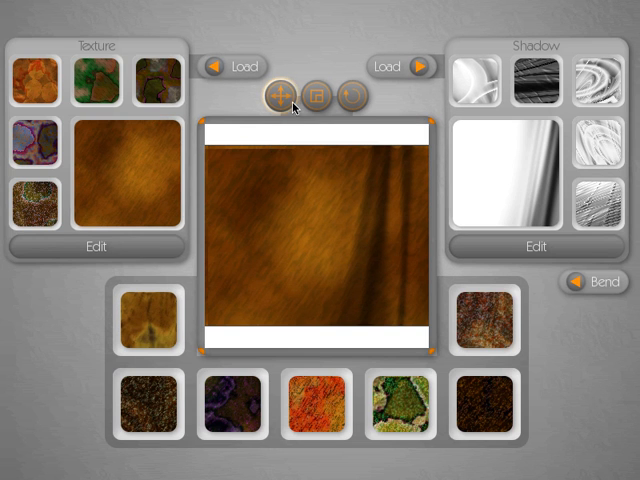
mouse_move(268, 122)
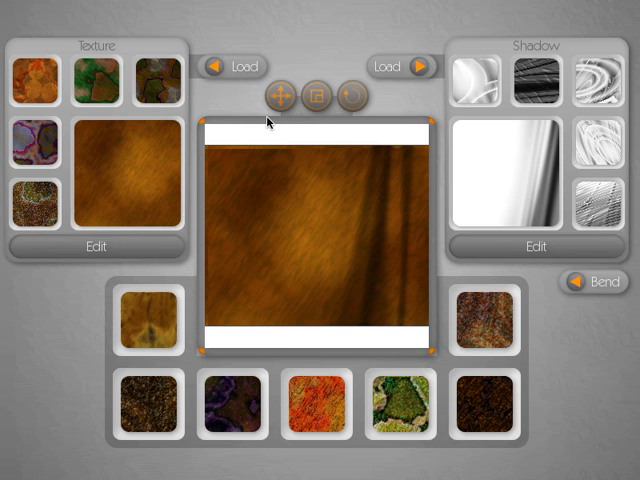
mouse_move(136, 64)
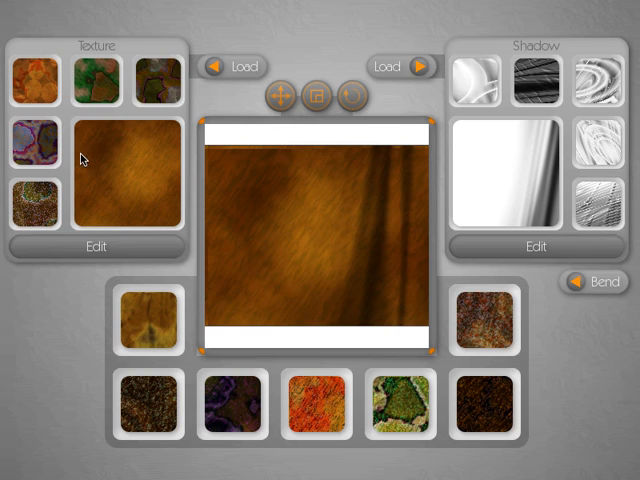
mouse_move(112, 196)
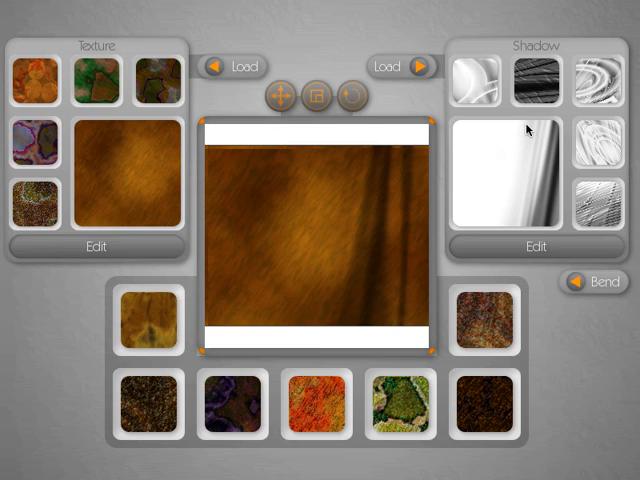
mouse_move(520, 158)
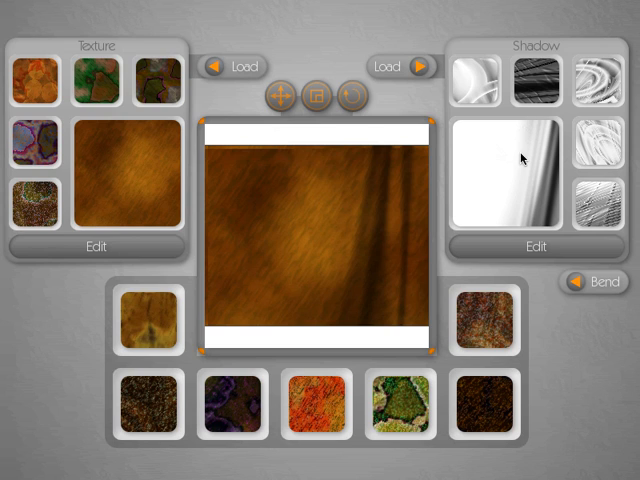
mouse_move(378, 260)
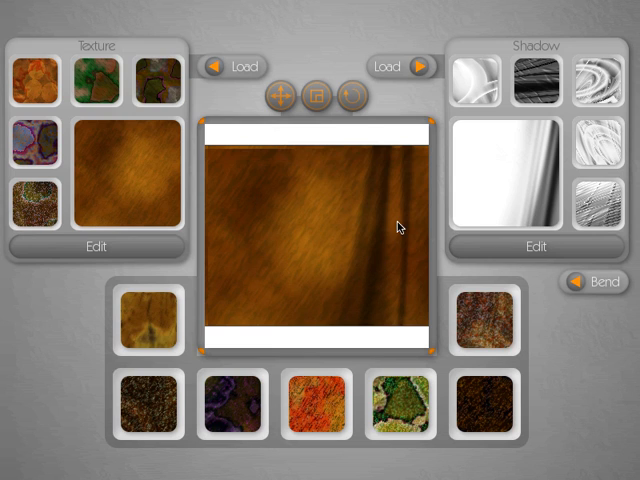
mouse_move(152, 154)
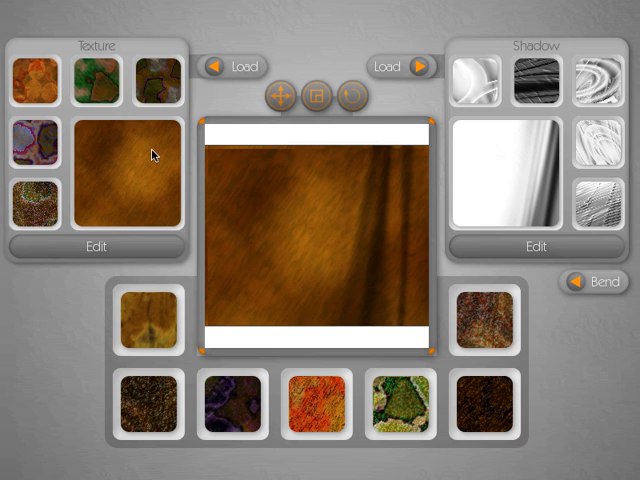
mouse_move(140, 160)
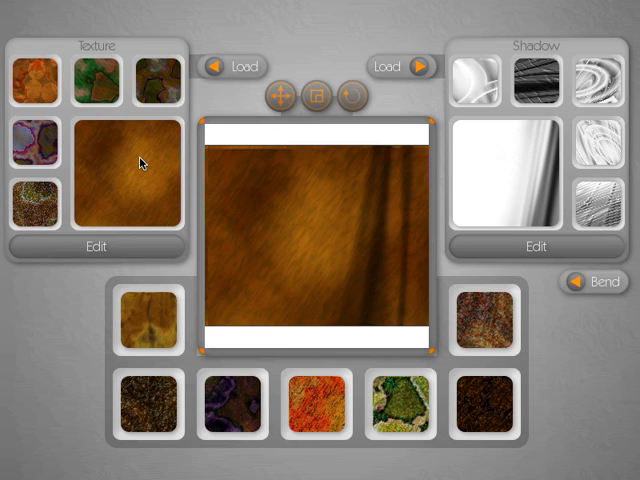
mouse_move(176, 144)
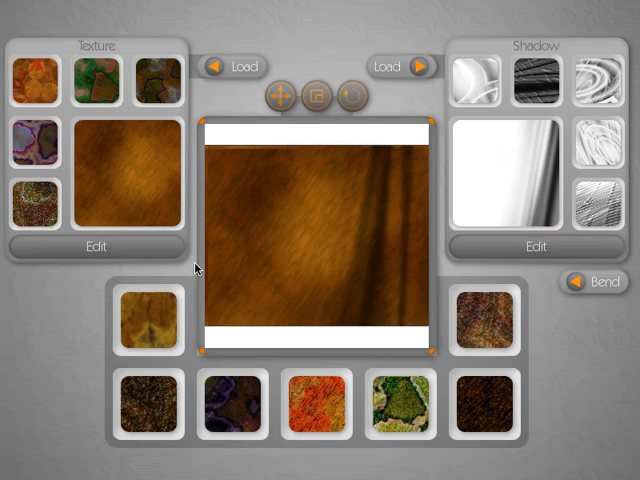
mouse_move(270, 176)
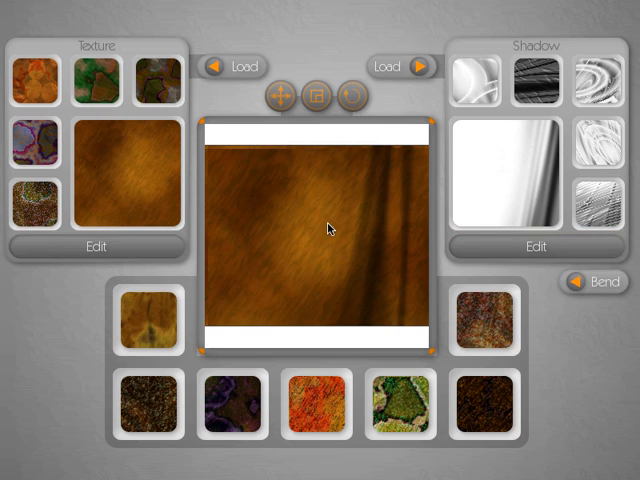
mouse_move(156, 312)
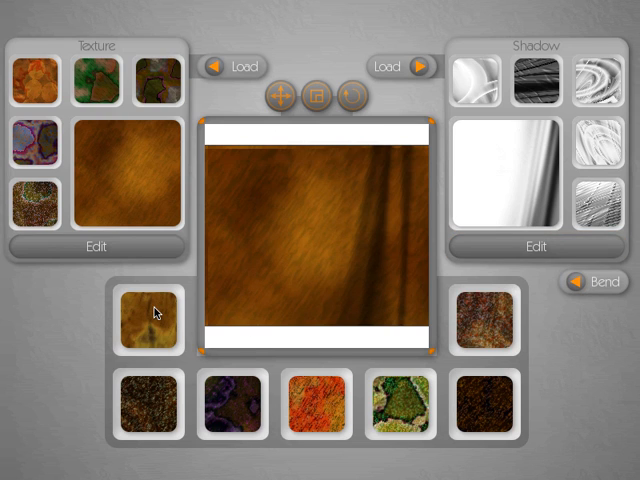
mouse_move(330, 144)
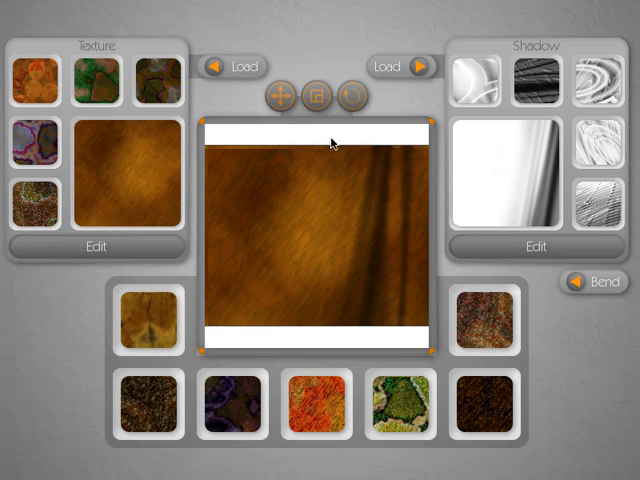
mouse_move(340, 372)
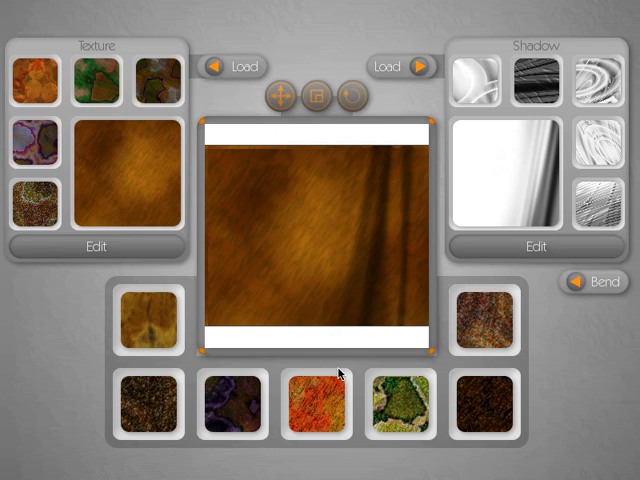
mouse_move(98, 128)
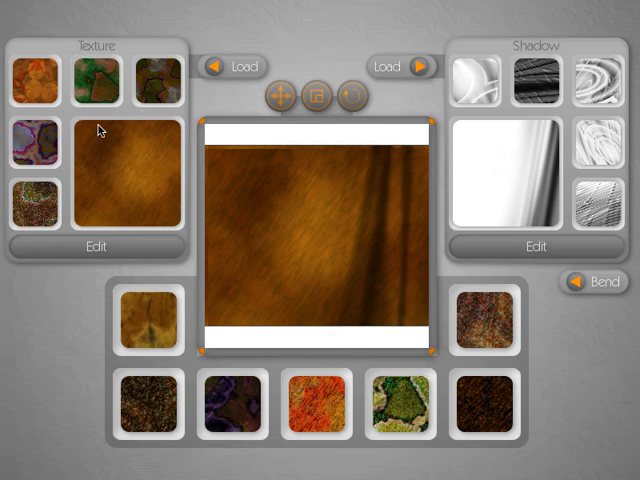
mouse_move(490, 168)
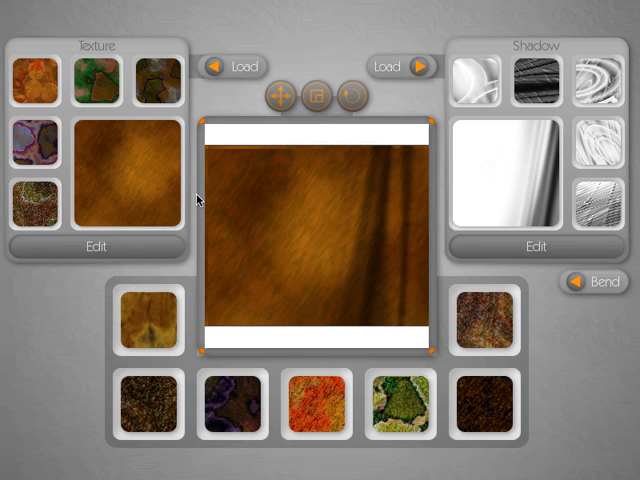
Expand the Shadow panel's Edit controls to show the shadow adjustment sliders
click(96, 246)
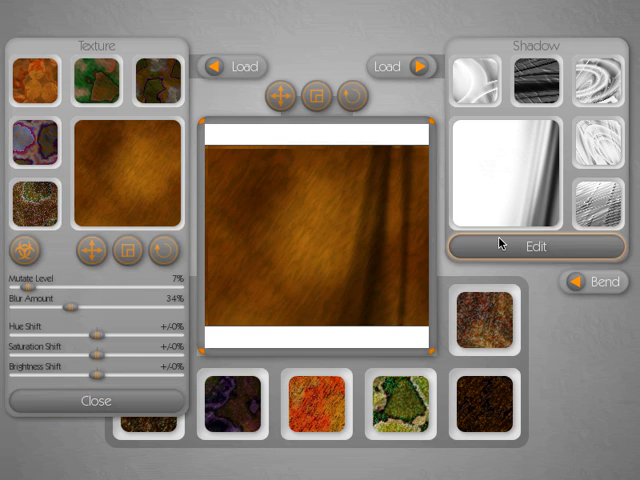
click(534, 246)
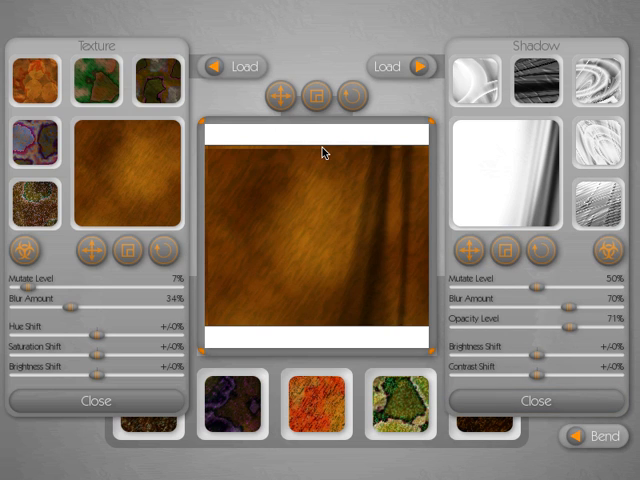
mouse_move(504, 324)
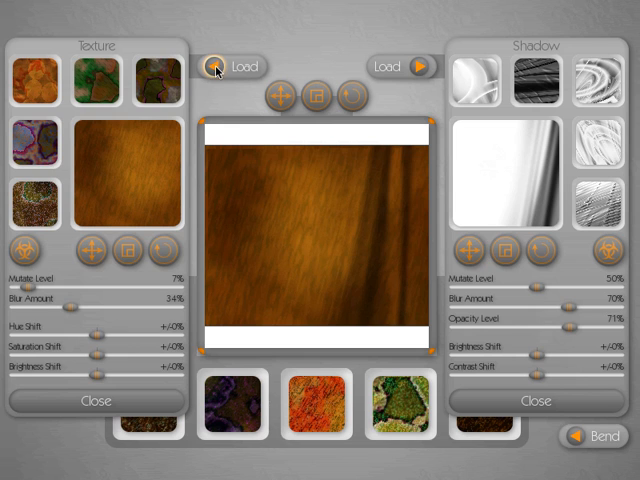
Browse the texture library through the Blues and Greens categories
click(230, 68)
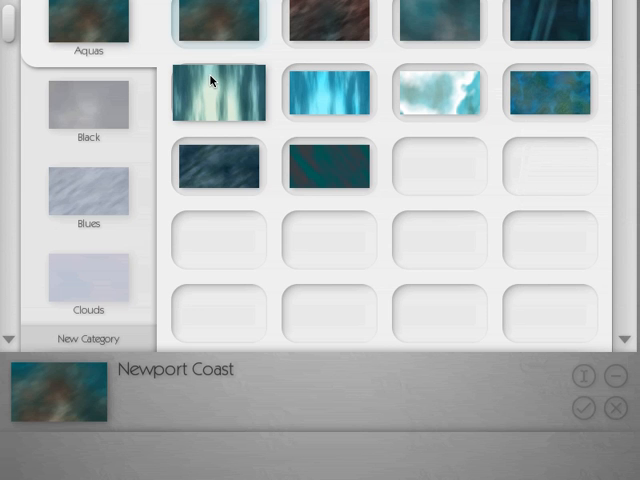
click(88, 190)
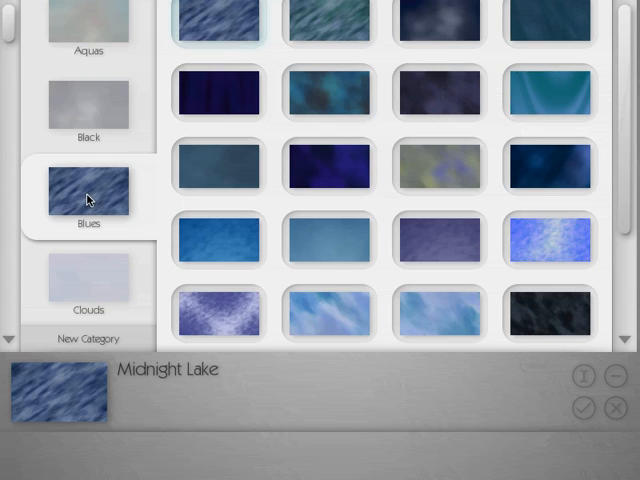
scroll(down, 3)
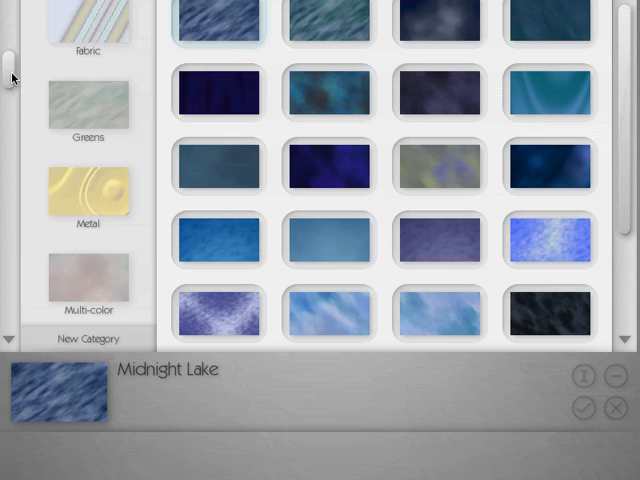
click(88, 196)
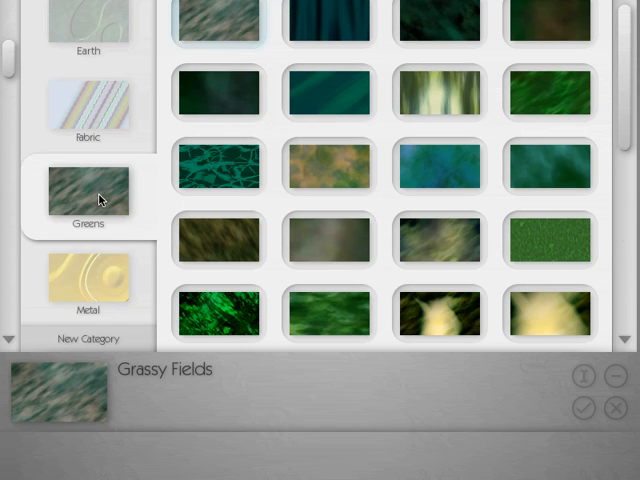
mouse_move(98, 216)
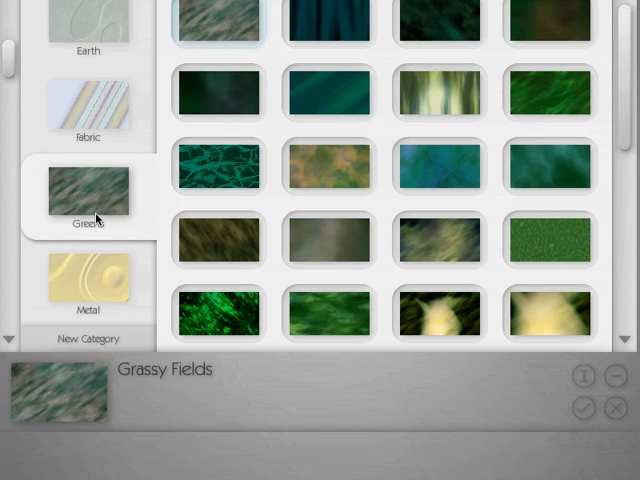
mouse_move(10, 68)
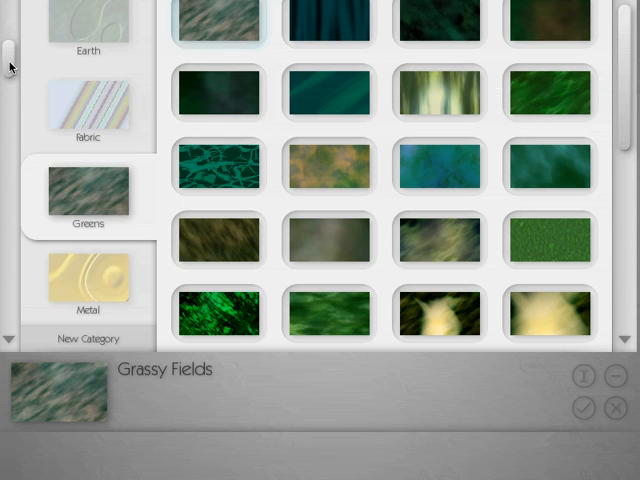
scroll(down, 3)
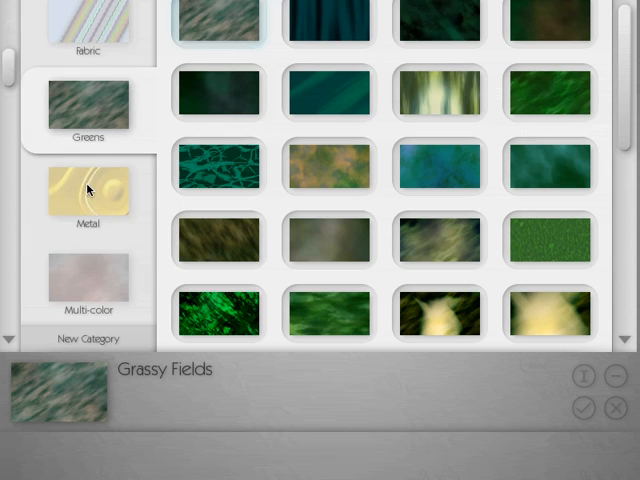
mouse_move(58, 212)
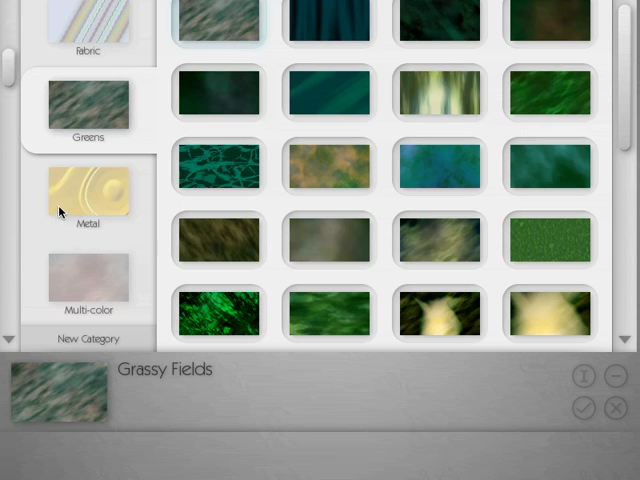
click(218, 100)
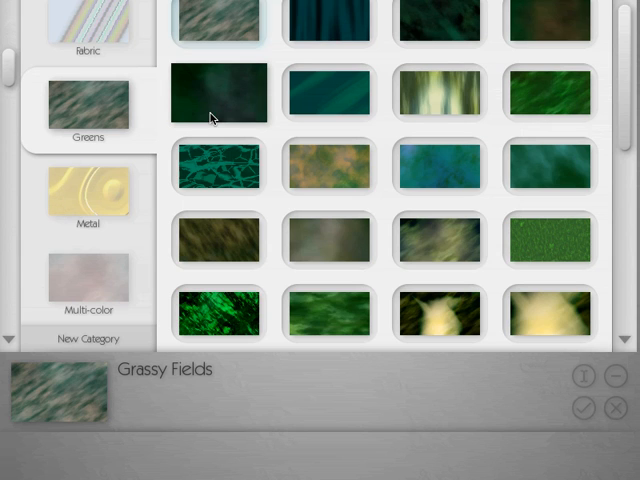
mouse_move(62, 86)
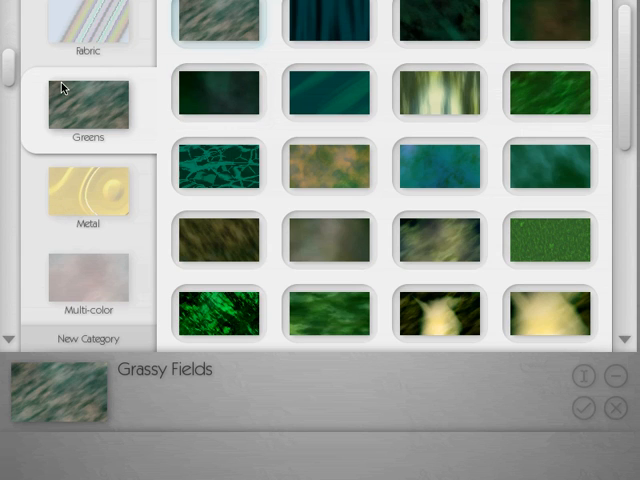
click(332, 172)
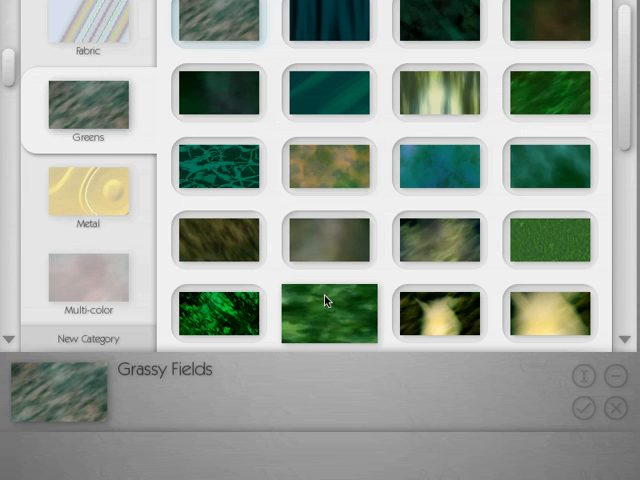
Pick the In the Forest texture from the Greens category
scroll(down, 3)
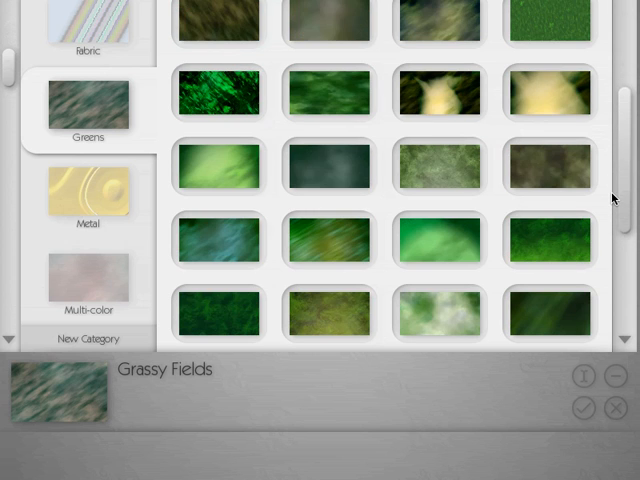
click(328, 312)
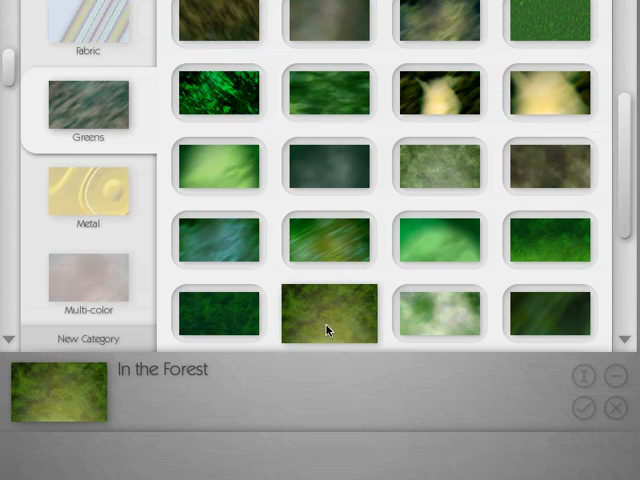
mouse_move(336, 326)
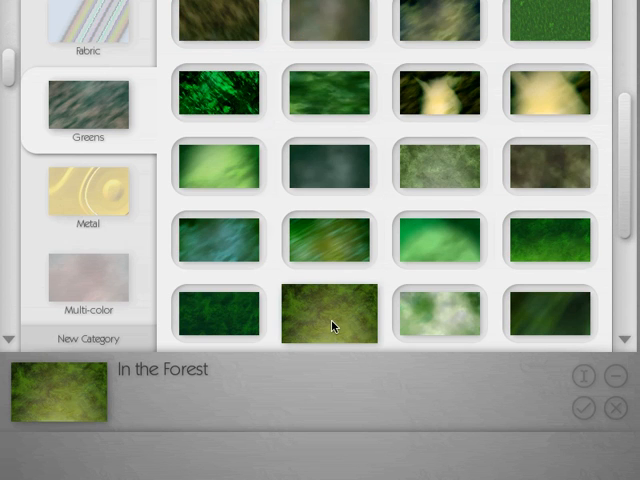
mouse_move(324, 332)
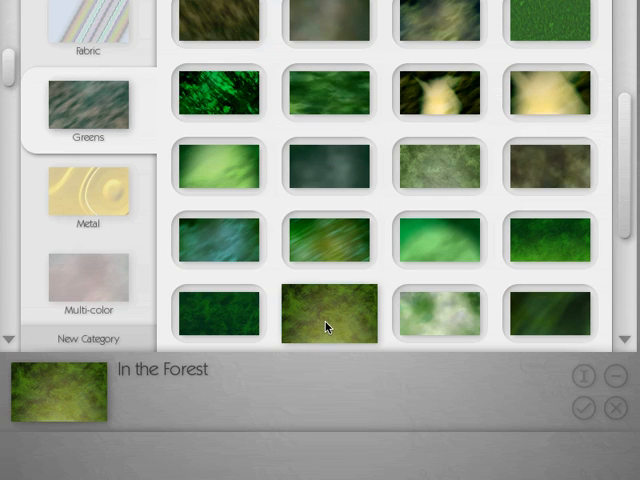
mouse_move(308, 324)
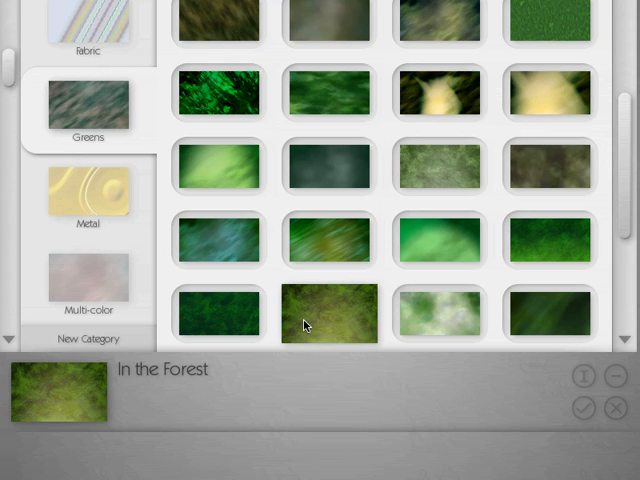
mouse_move(346, 312)
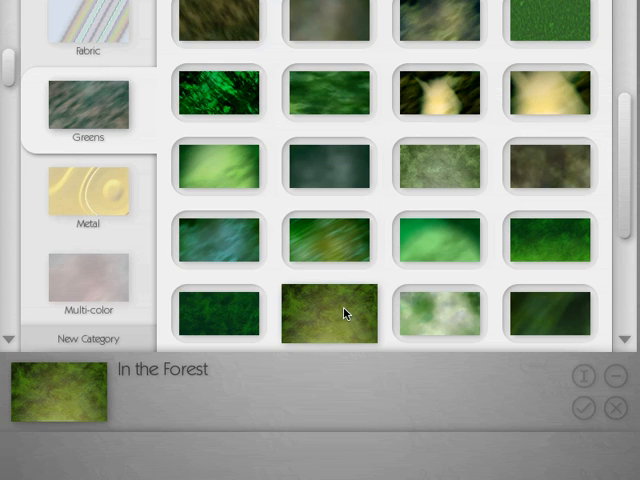
mouse_move(334, 302)
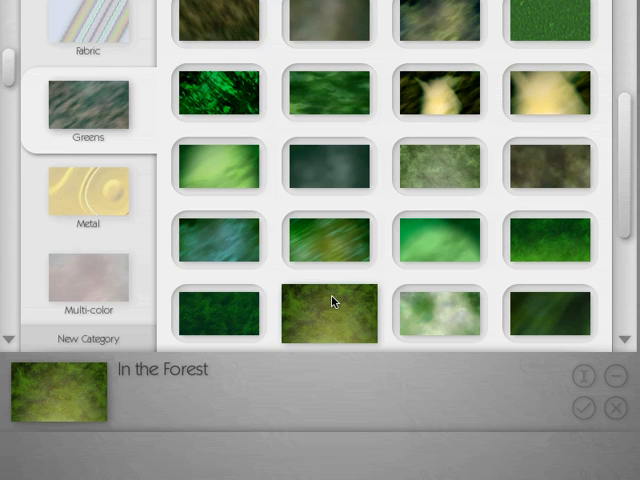
mouse_move(378, 196)
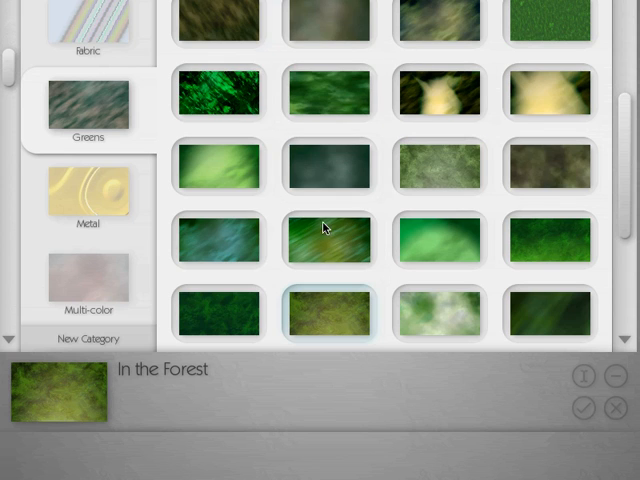
click(328, 240)
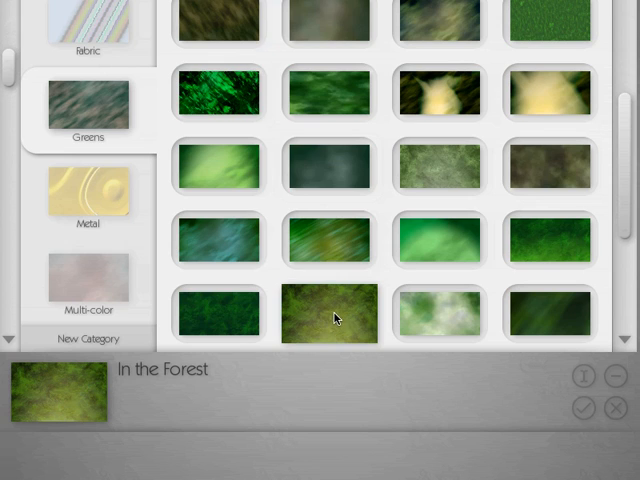
mouse_move(332, 318)
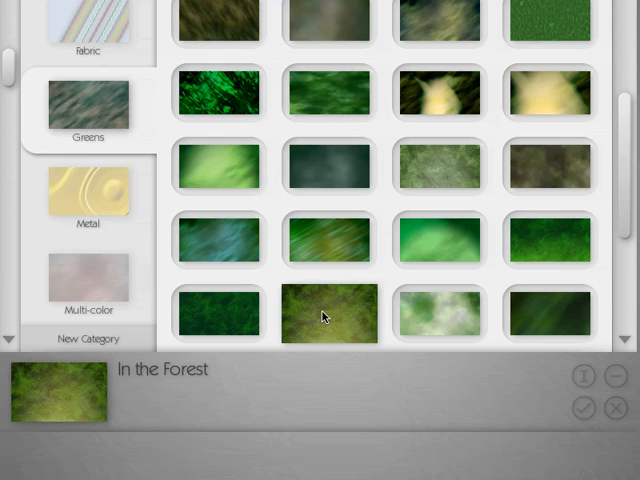
click(328, 316)
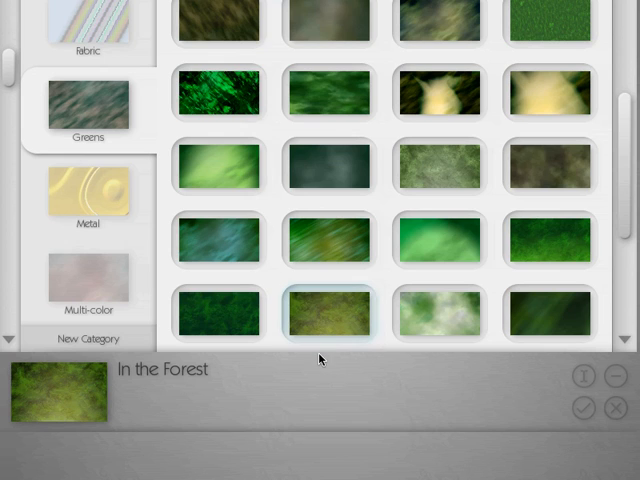
click(328, 312)
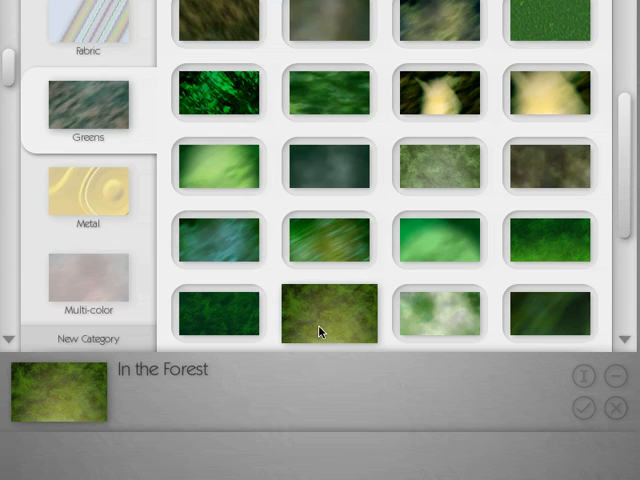
mouse_move(336, 318)
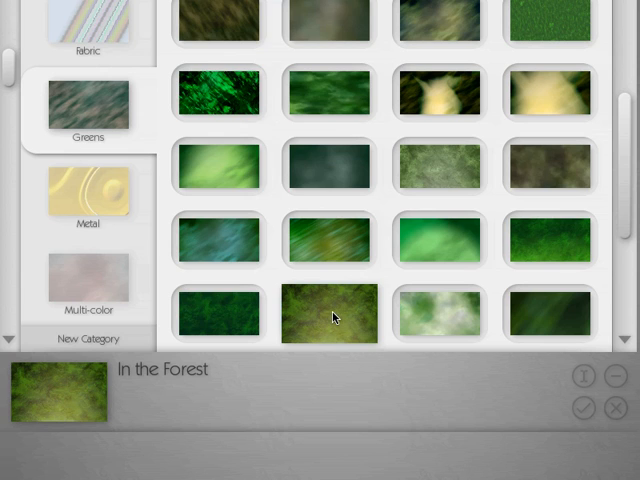
mouse_move(258, 224)
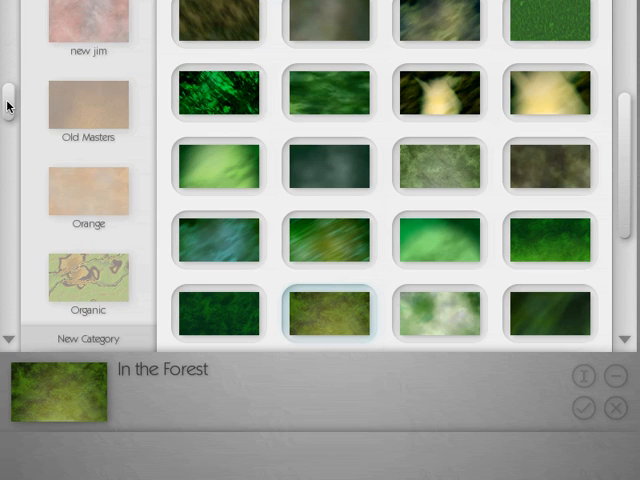
Choose the pink Pastels texture with the dark blue diagonal streak as the backdrop
scroll(down, 3)
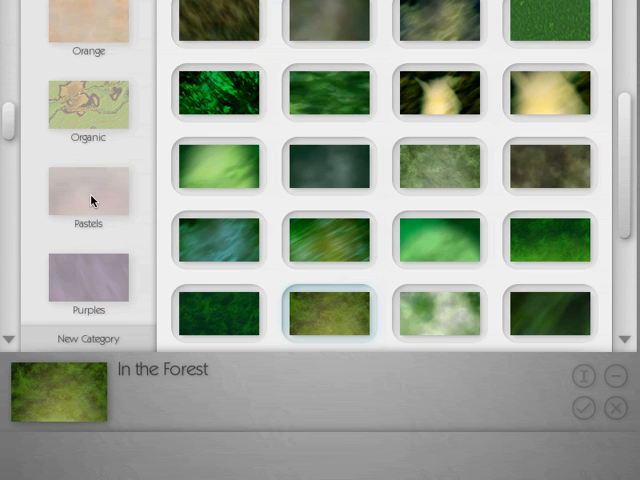
click(88, 198)
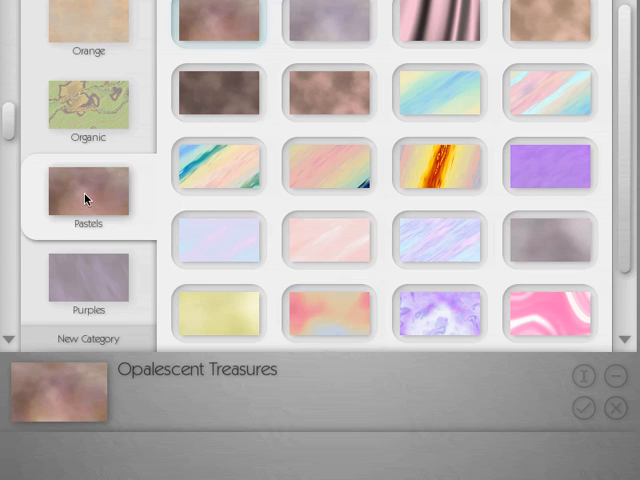
scroll(down, 3)
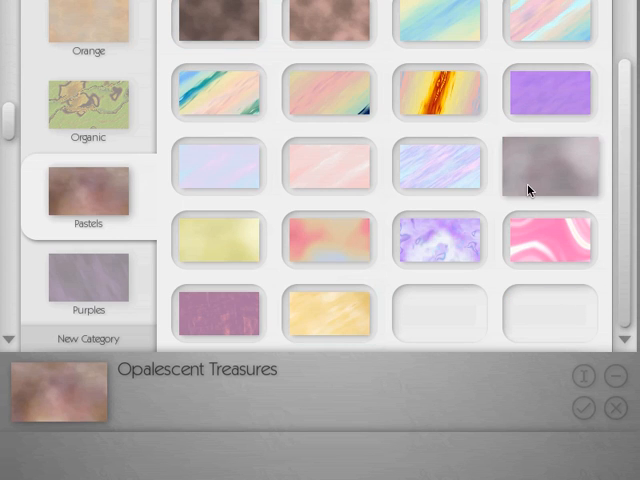
click(436, 244)
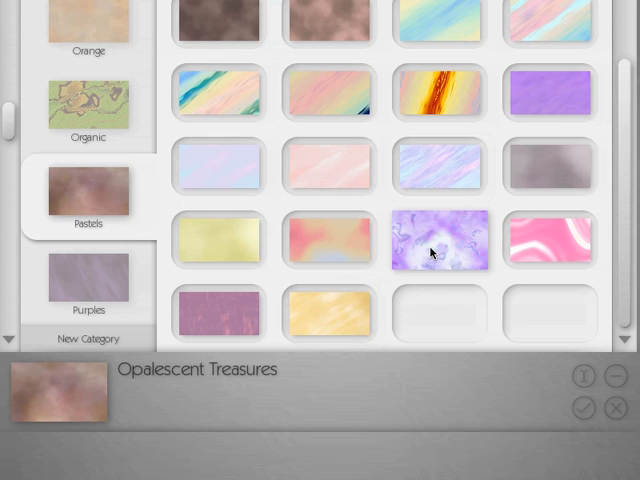
mouse_move(324, 108)
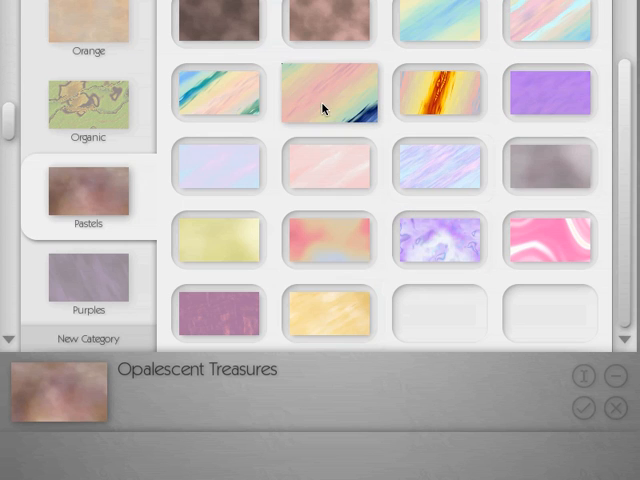
click(330, 100)
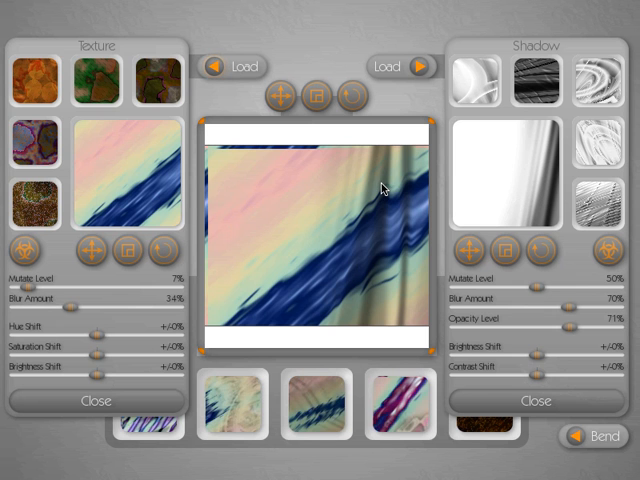
mouse_move(336, 244)
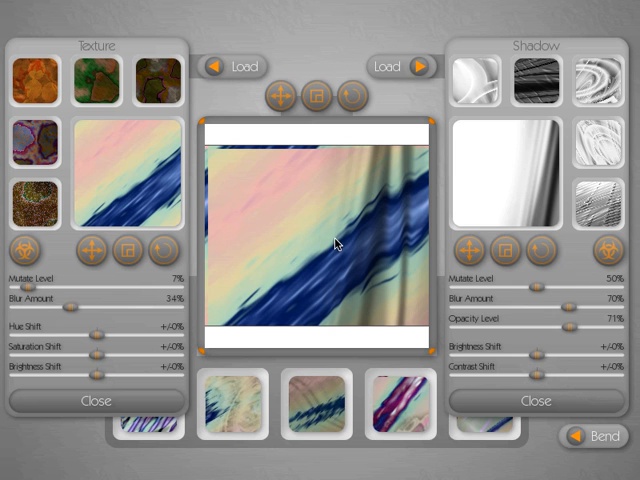
mouse_move(300, 280)
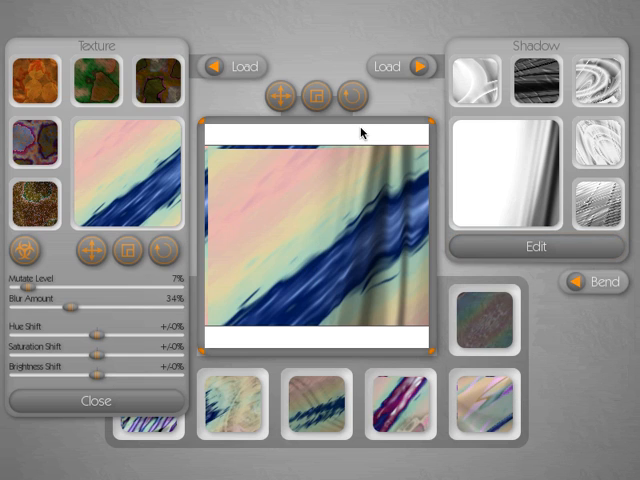
mouse_move(310, 264)
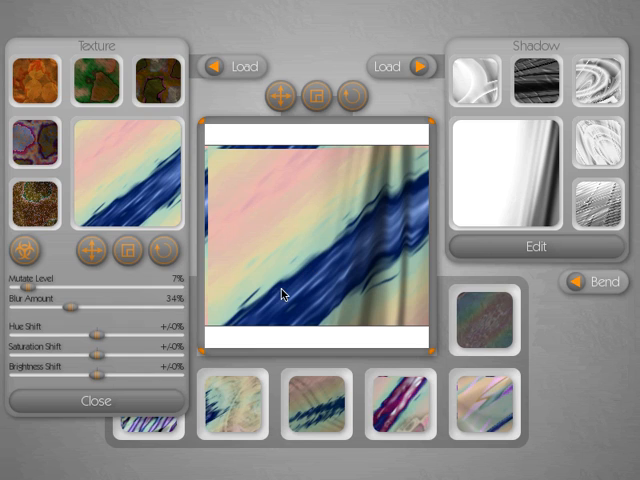
mouse_move(386, 196)
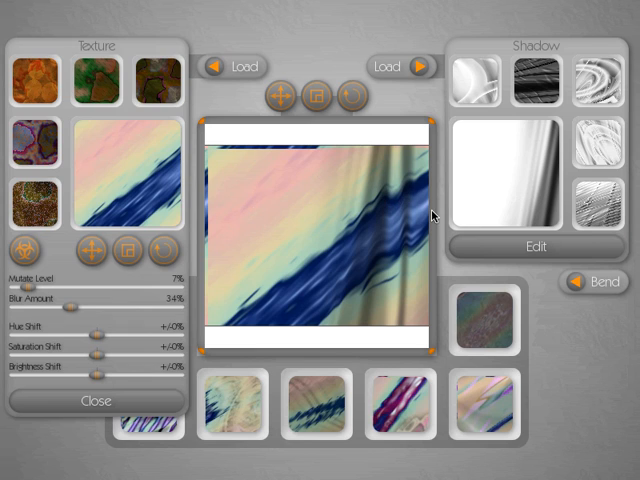
Close the shadow adjustments and bring up the Texture Bend options
click(580, 282)
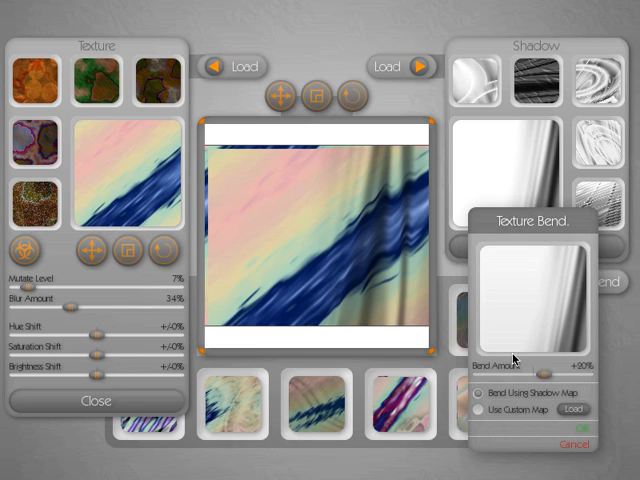
mouse_move(338, 216)
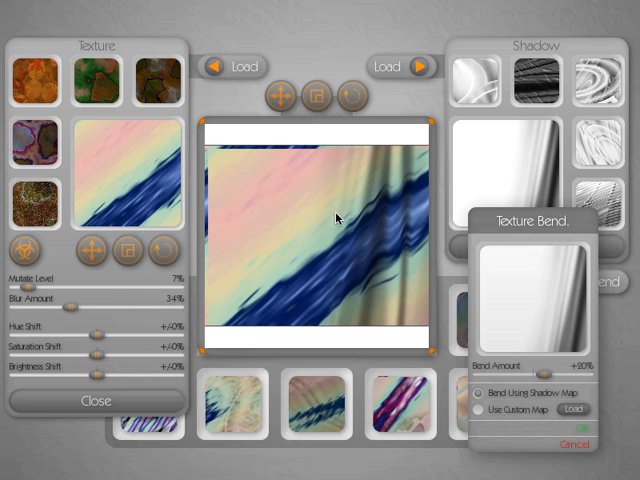
mouse_move(598, 344)
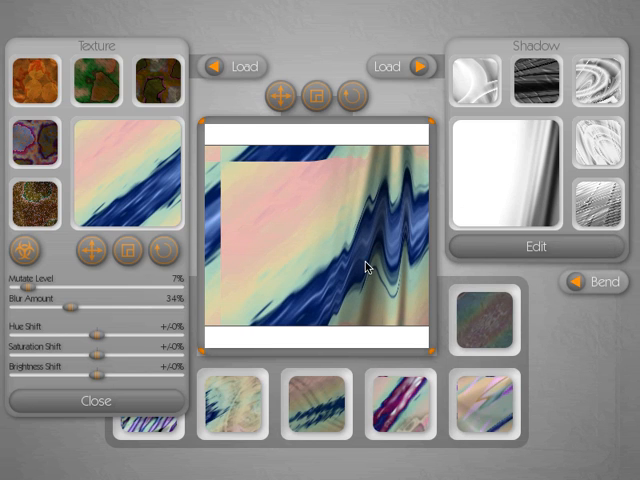
mouse_move(416, 180)
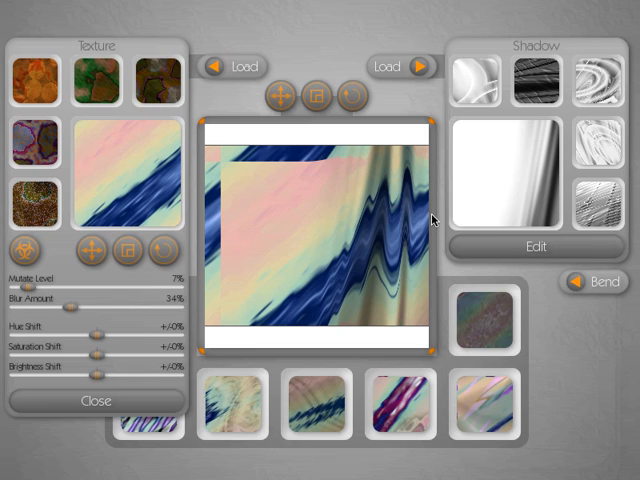
mouse_move(320, 192)
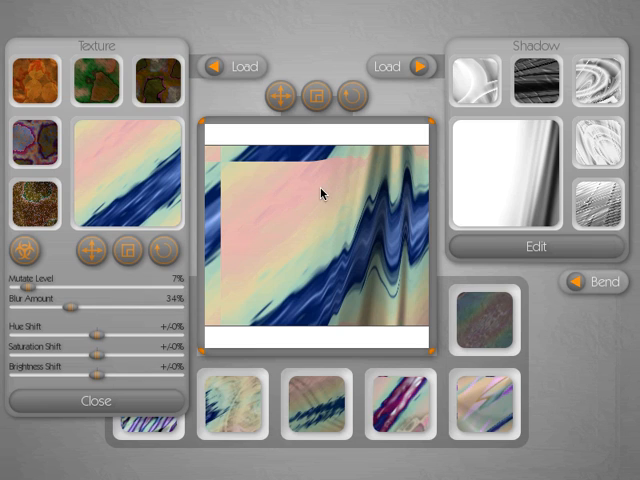
mouse_move(312, 172)
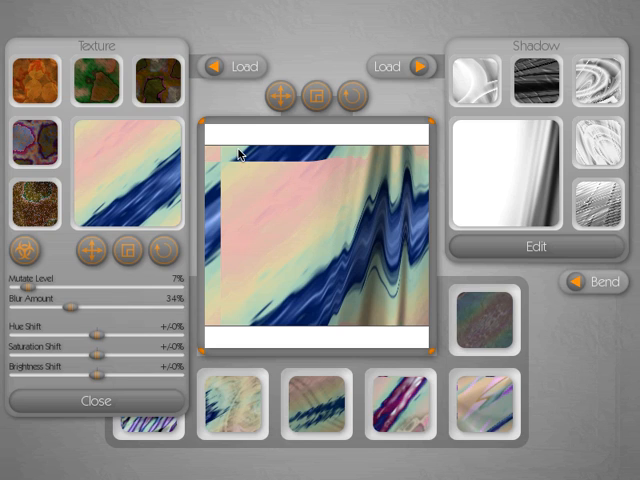
mouse_move(268, 162)
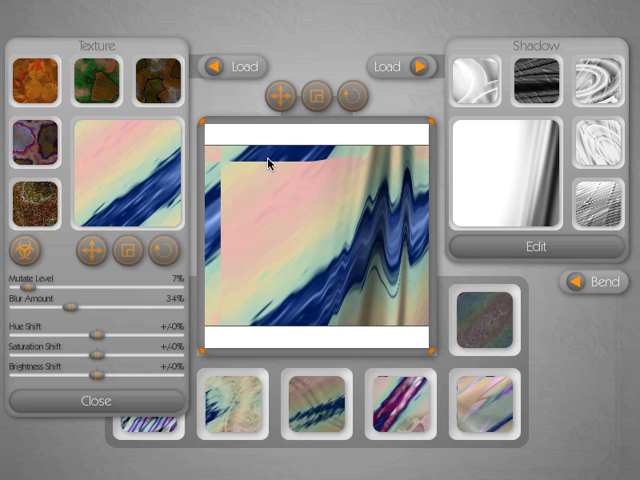
mouse_move(232, 180)
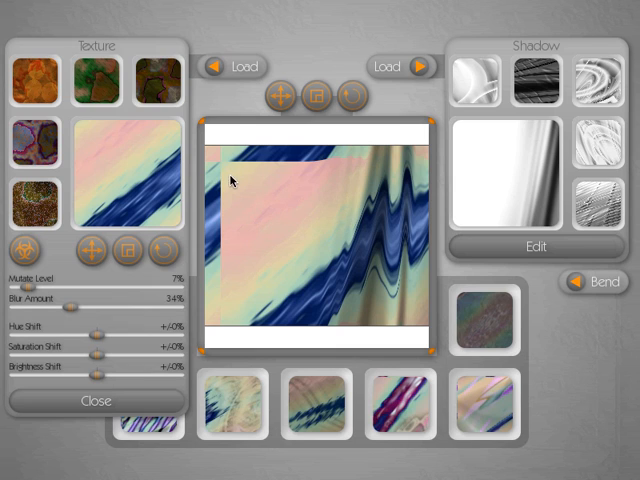
mouse_move(278, 162)
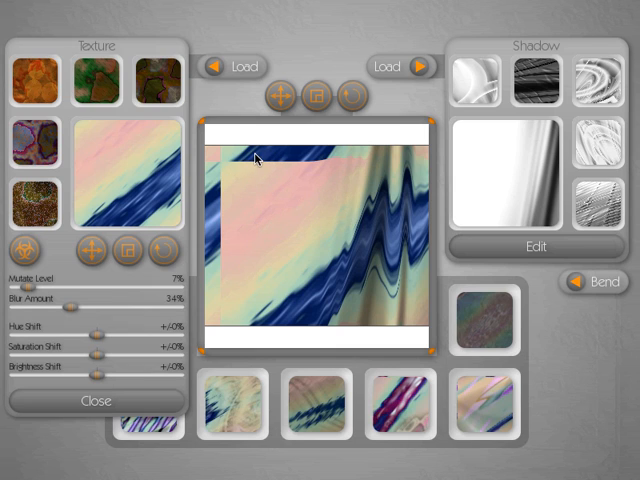
mouse_move(236, 164)
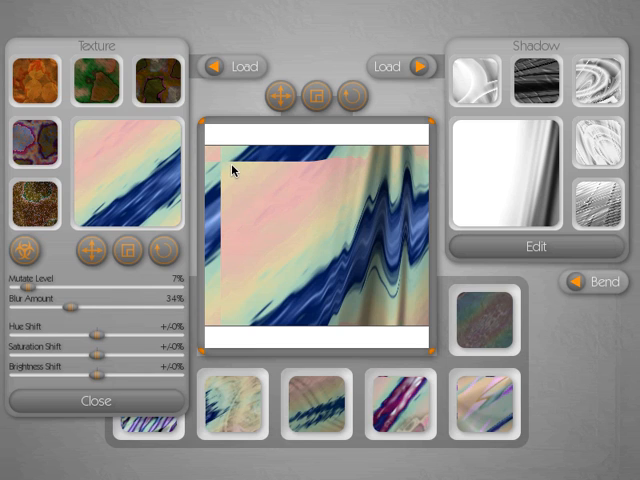
mouse_move(244, 128)
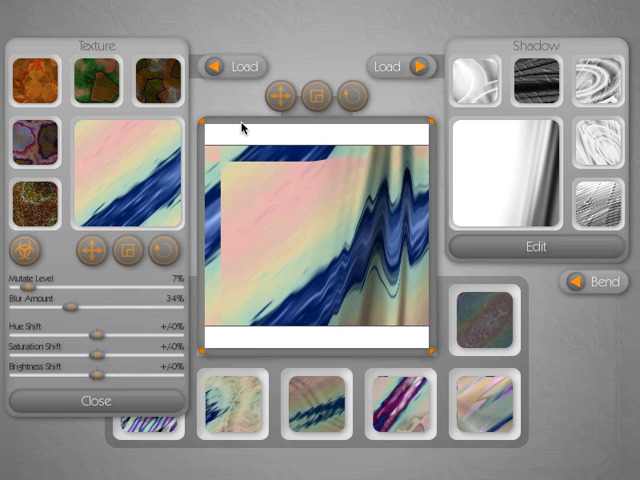
mouse_move(226, 180)
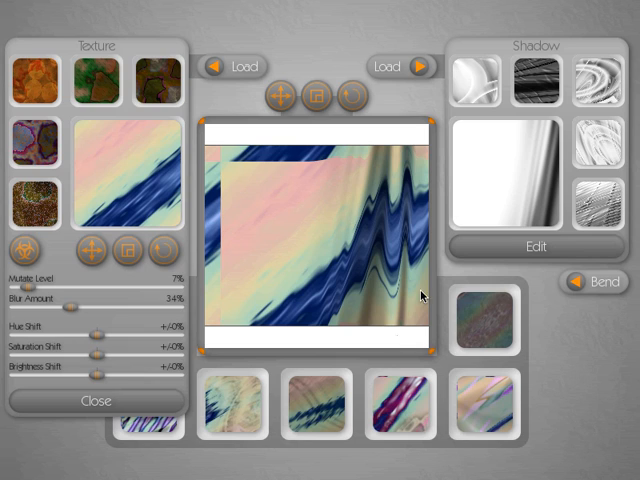
mouse_move(216, 188)
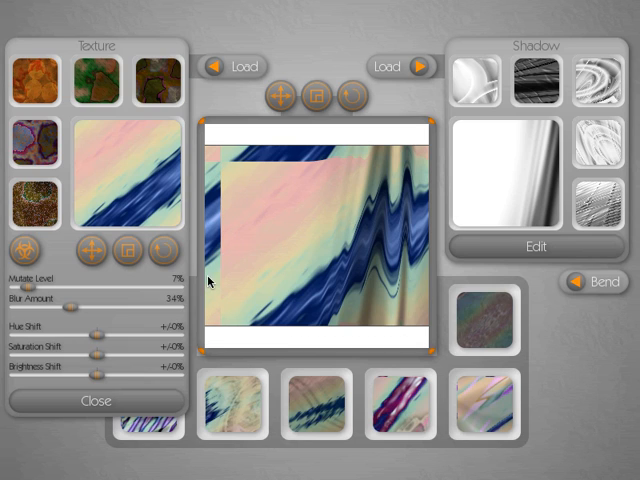
mouse_move(252, 194)
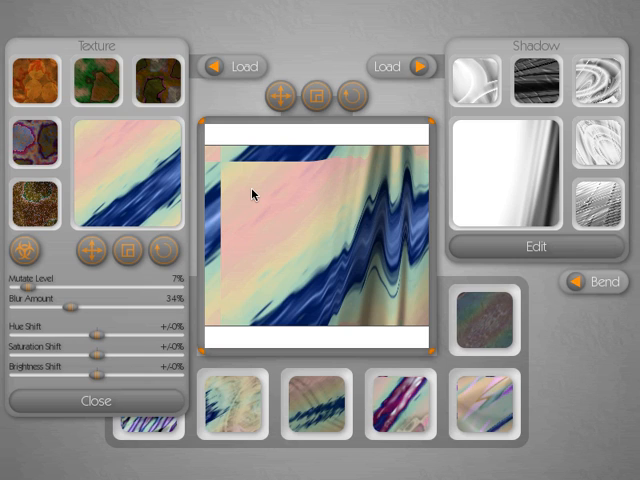
Reopen the Texture Bend options after inspecting the rippled pastel preview
click(598, 284)
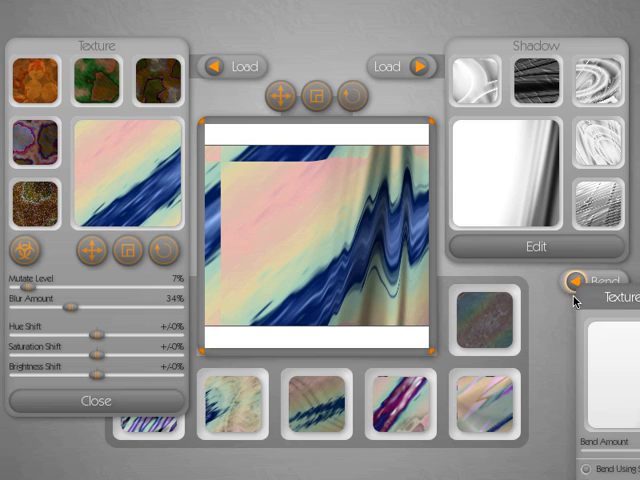
Change the Bend Amount to a gentler setting so the strong ripples disappear
click(600, 278)
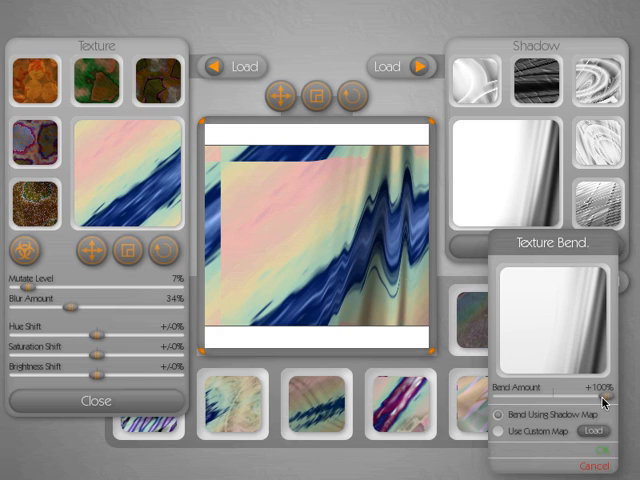
mouse_move(410, 212)
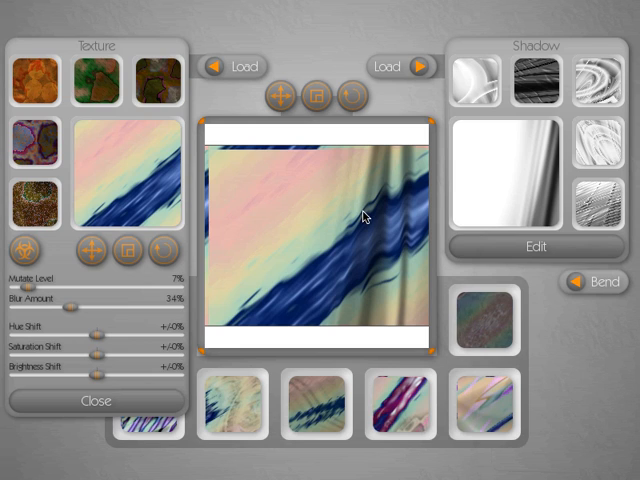
mouse_move(404, 196)
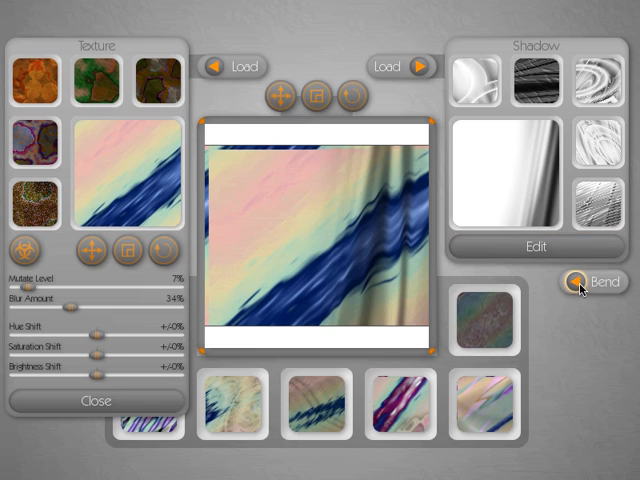
Bend the pastel texture gently around the loaded shadow map
click(596, 282)
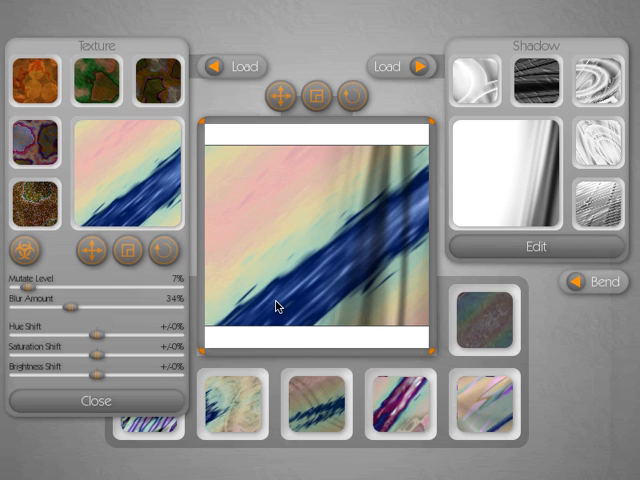
mouse_move(396, 204)
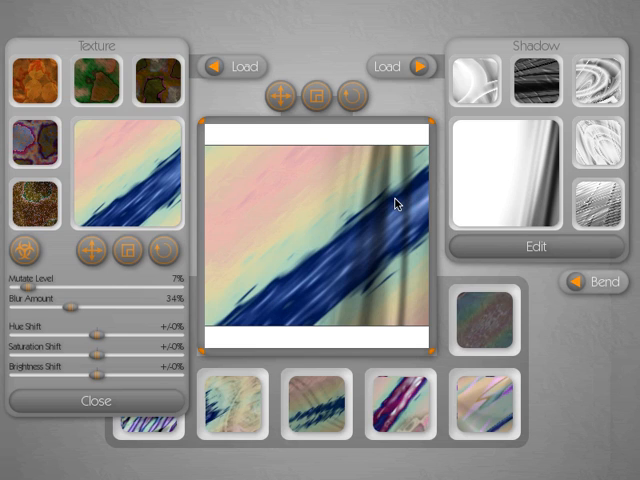
mouse_move(414, 268)
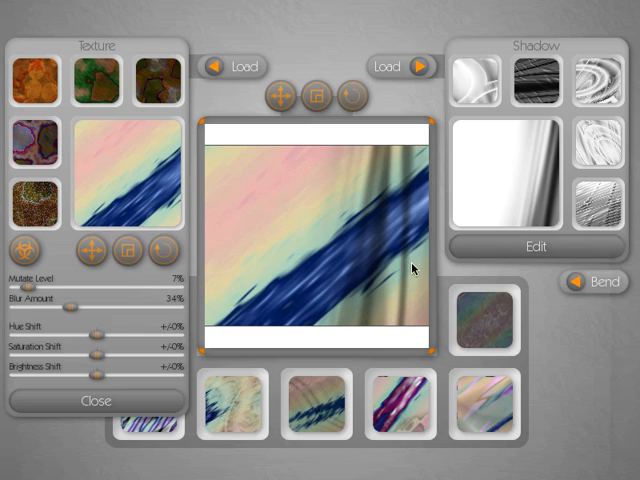
mouse_move(408, 278)
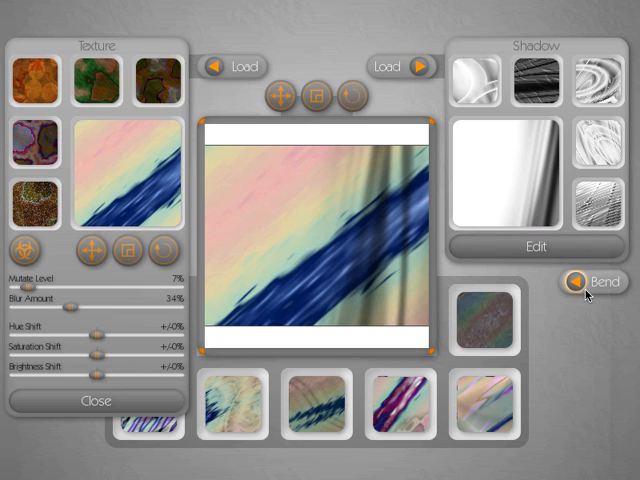
click(588, 284)
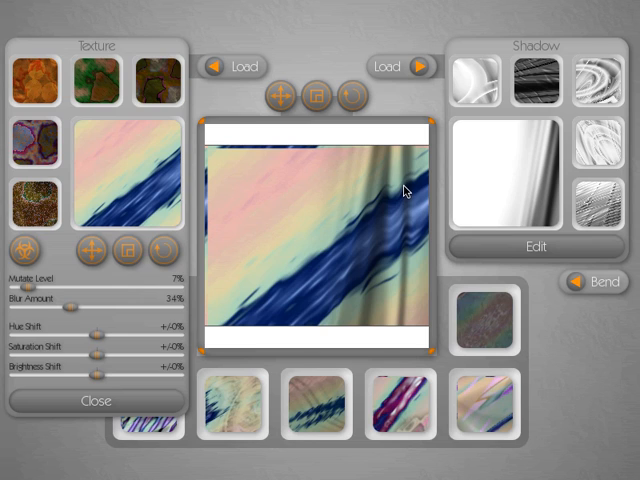
mouse_move(390, 204)
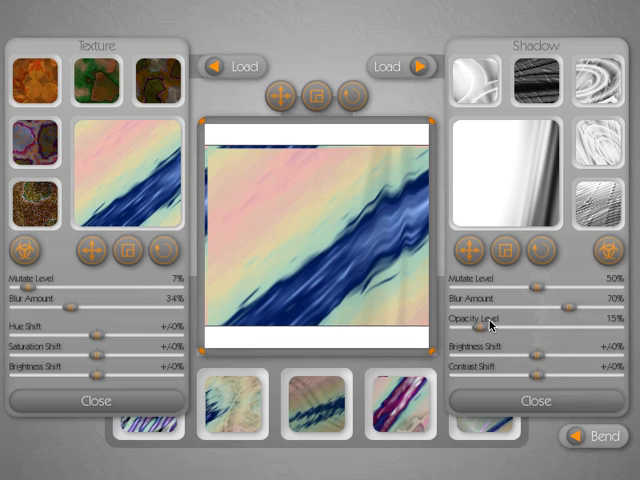
Raise the shadow map's Opacity Level, then settle it at about 70%
drag(490, 322, 556, 322)
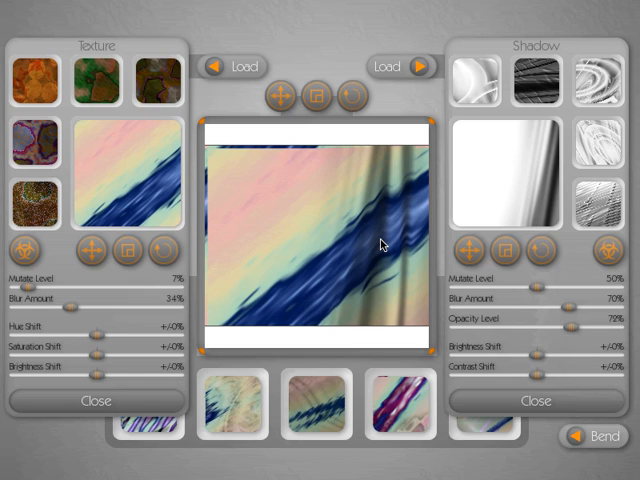
mouse_move(388, 176)
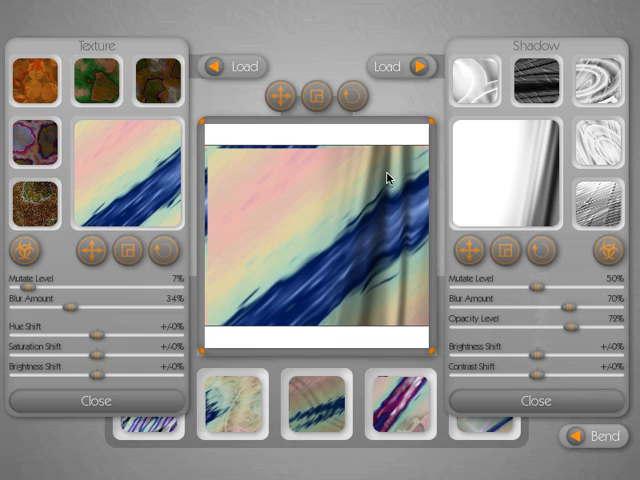
mouse_move(570, 336)
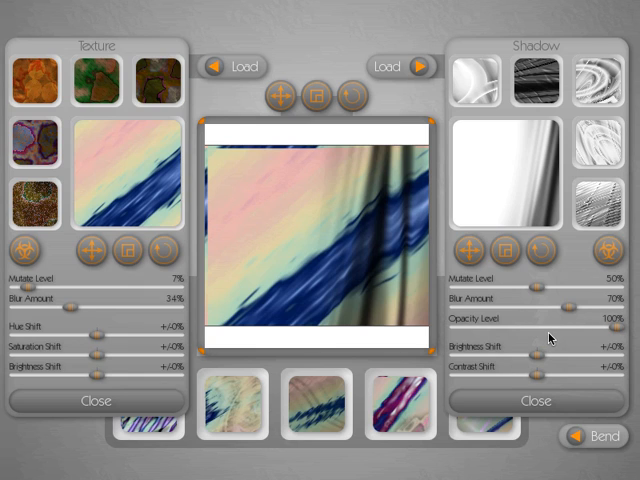
mouse_move(534, 372)
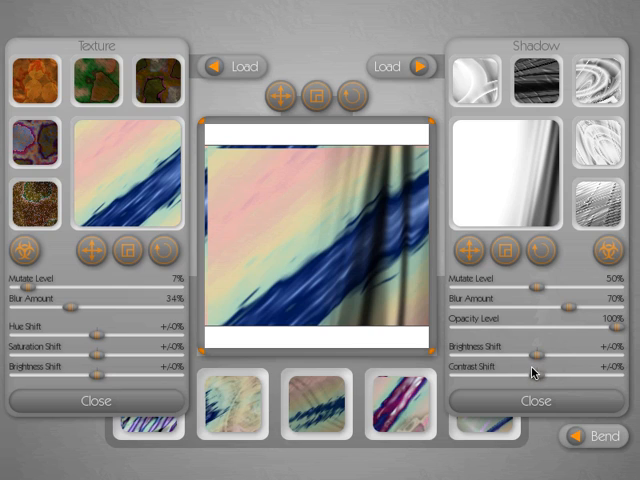
mouse_move(438, 272)
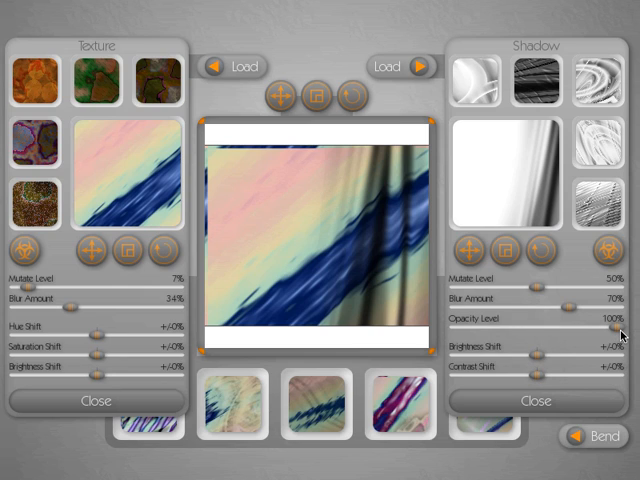
drag(620, 318, 596, 318)
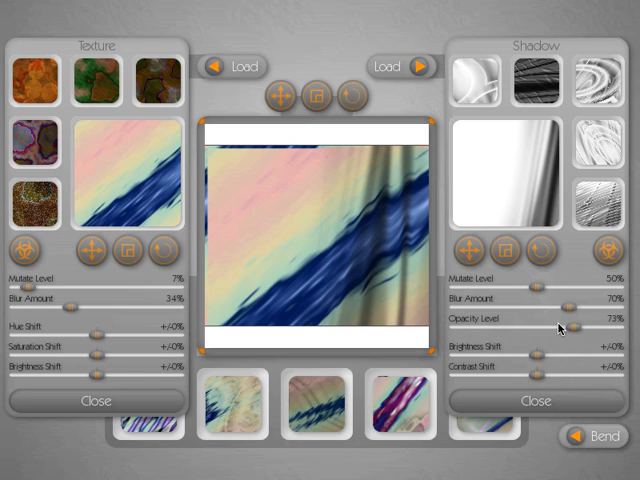
mouse_move(390, 172)
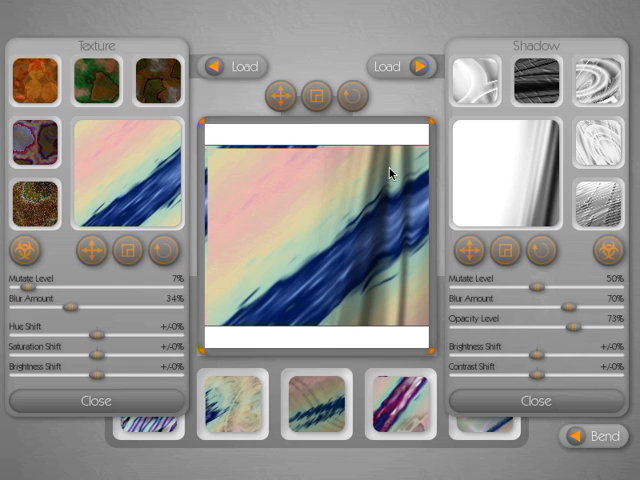
mouse_move(388, 292)
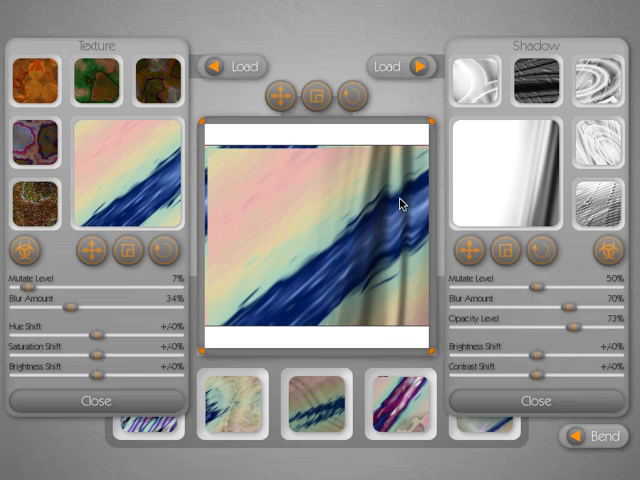
mouse_move(406, 228)
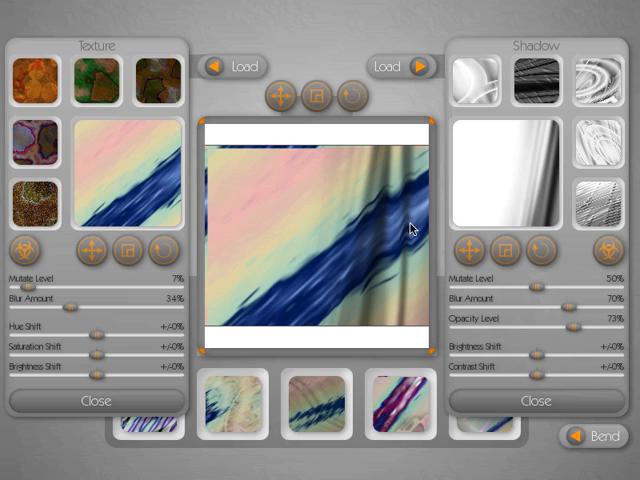
mouse_move(398, 232)
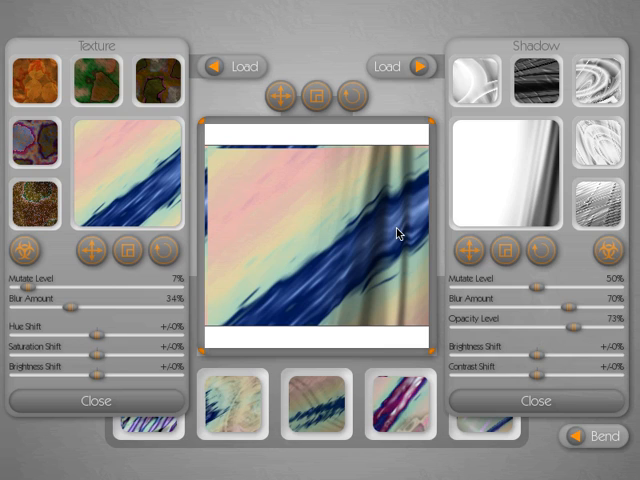
mouse_move(372, 240)
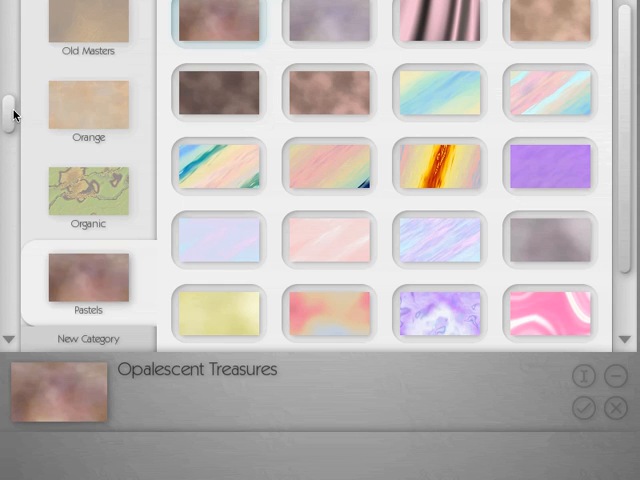
Pick the Bright Clearing texture from the Old Masters category
scroll(up, 3)
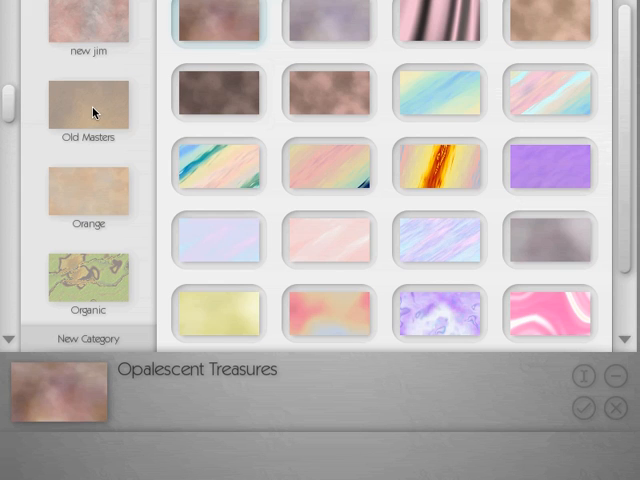
click(88, 104)
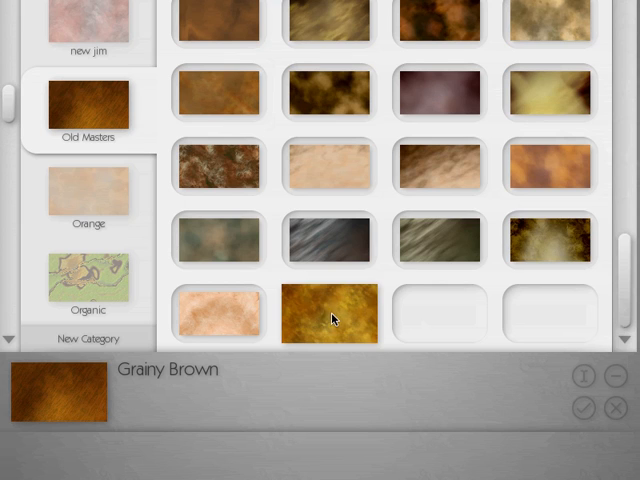
click(330, 312)
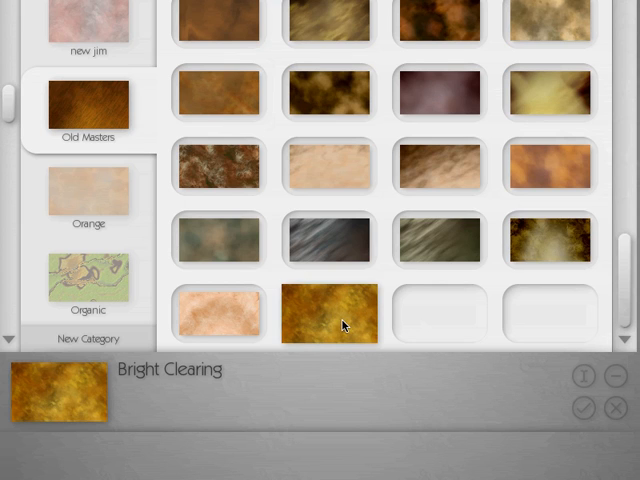
mouse_move(336, 332)
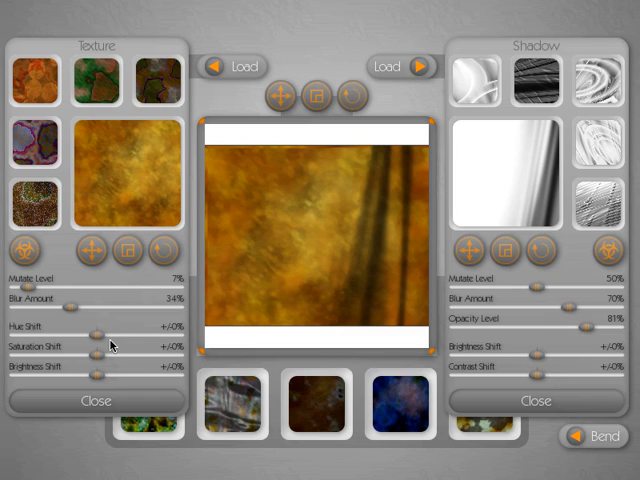
mouse_move(104, 342)
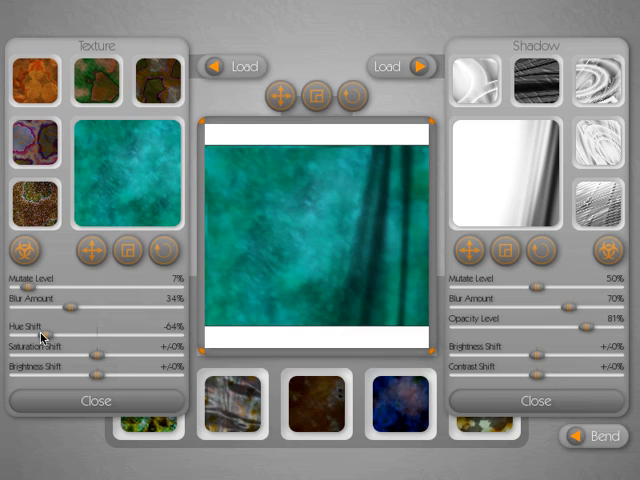
Return the Bright Clearing texture's Hue Shift to zero so its golden-brown hue stays unshifted
drag(96, 330, 88, 330)
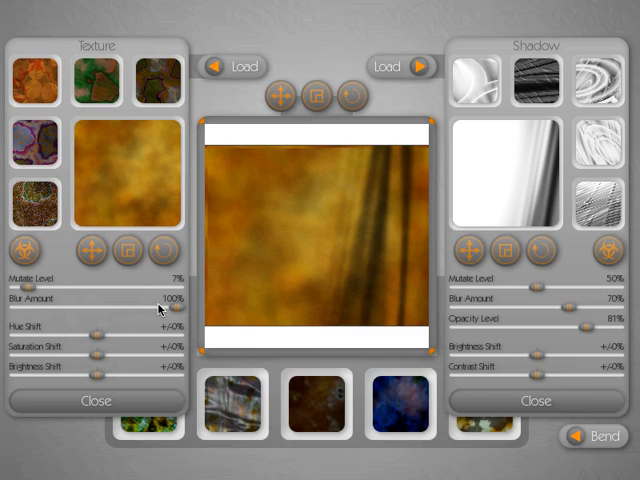
mouse_move(580, 304)
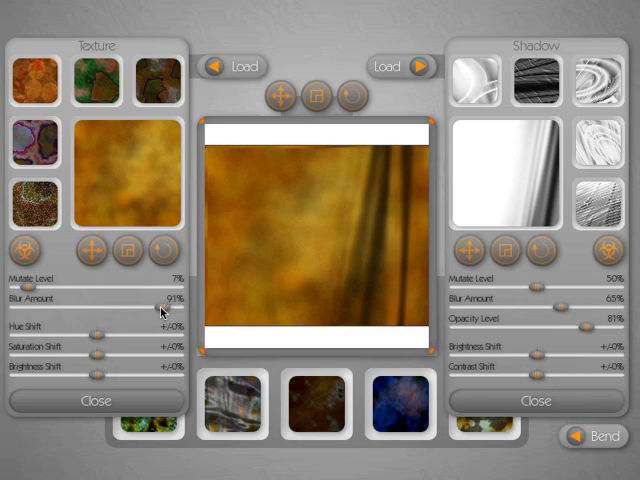
Lower the texture's Blur Amount from 100% to 34% for crisper grain
drag(164, 296, 90, 296)
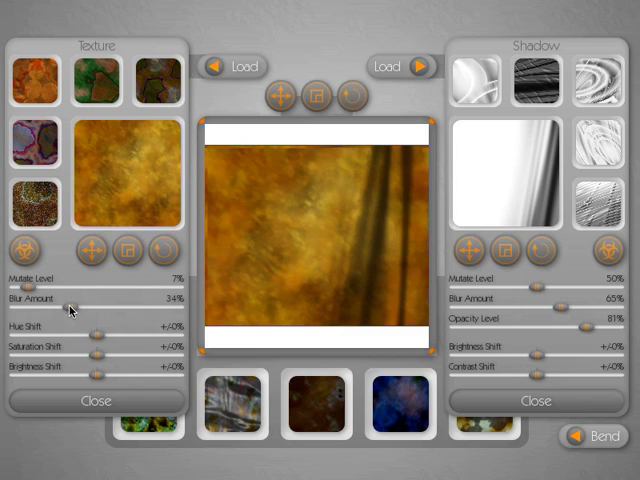
mouse_move(80, 344)
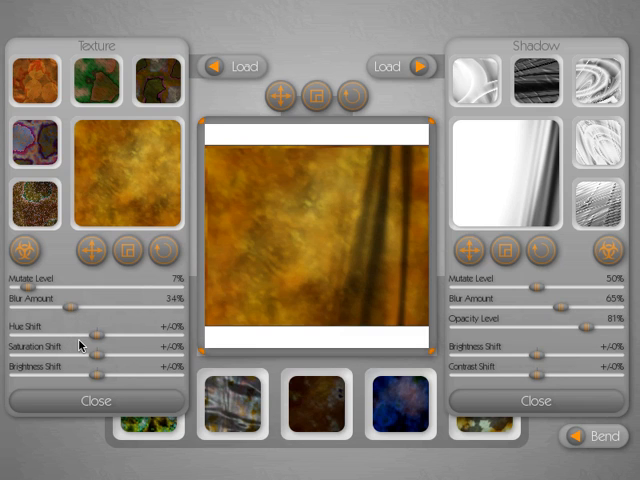
mouse_move(372, 232)
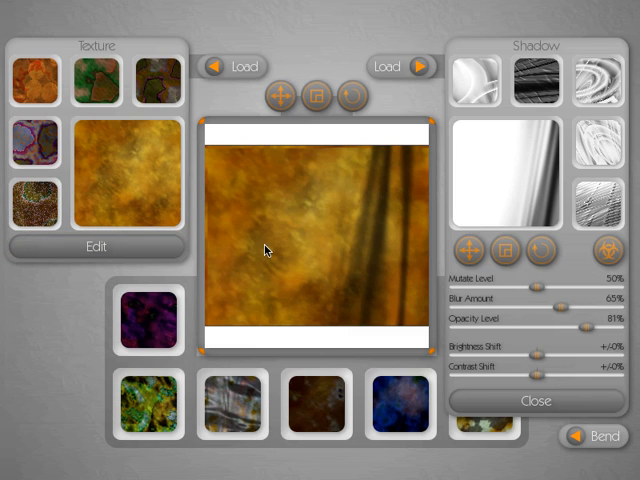
mouse_move(284, 234)
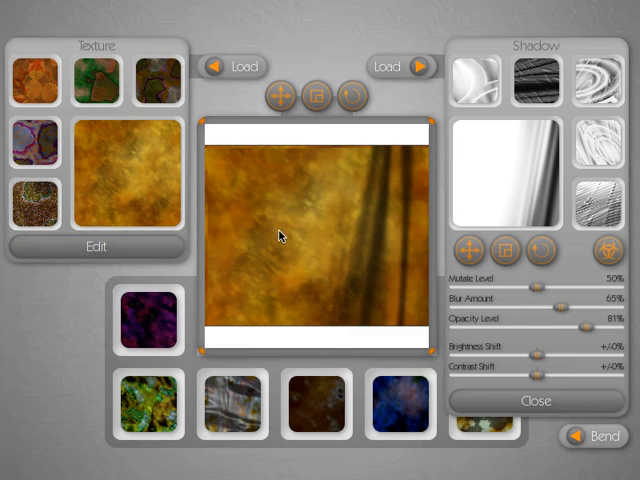
mouse_move(328, 190)
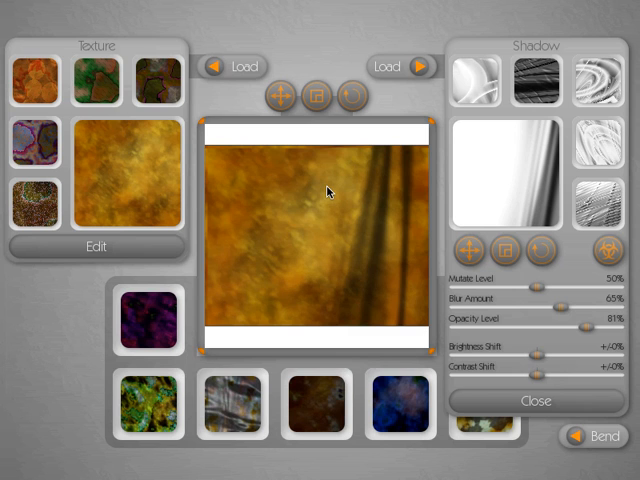
mouse_move(320, 176)
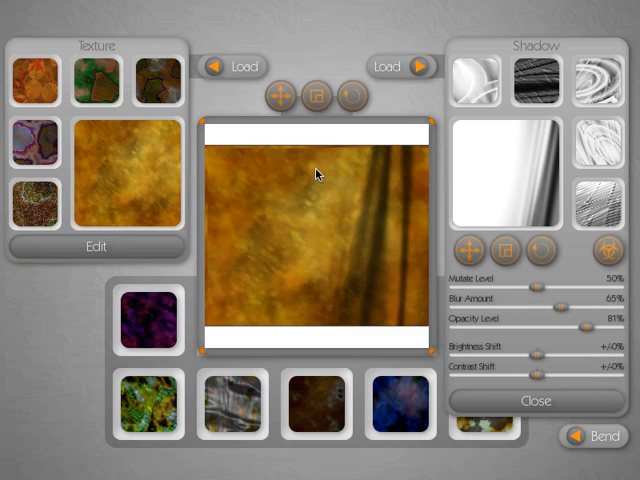